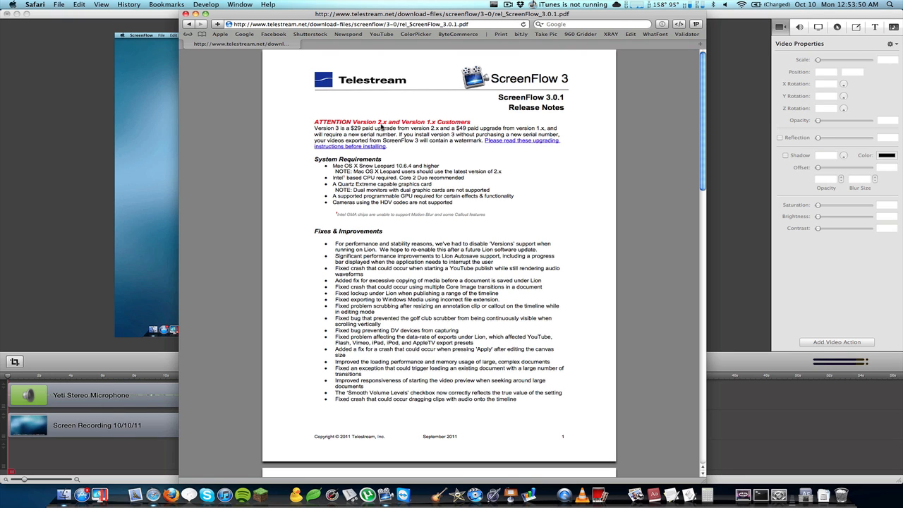
Step: Scroll the ScreenFlow 3.0.1 release notes PDF down to the New Features list on page 2
scroll("down", 3)
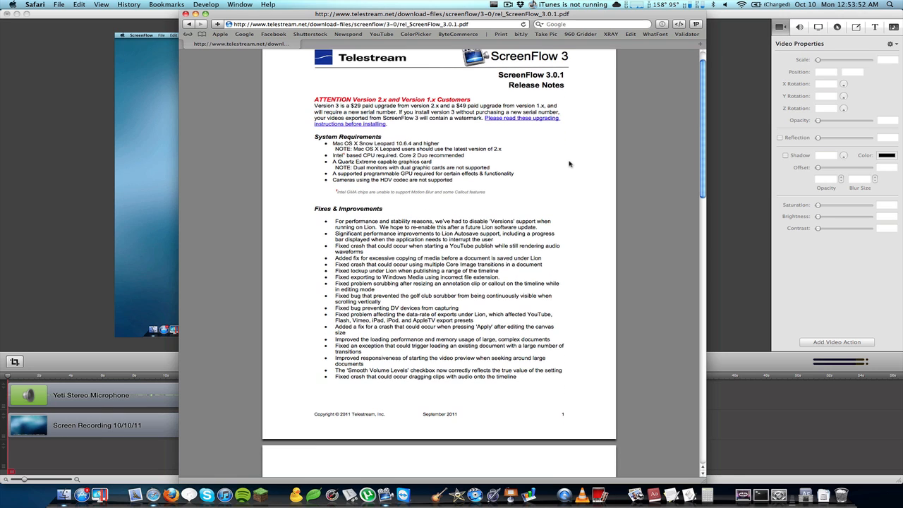
scroll("down", 3)
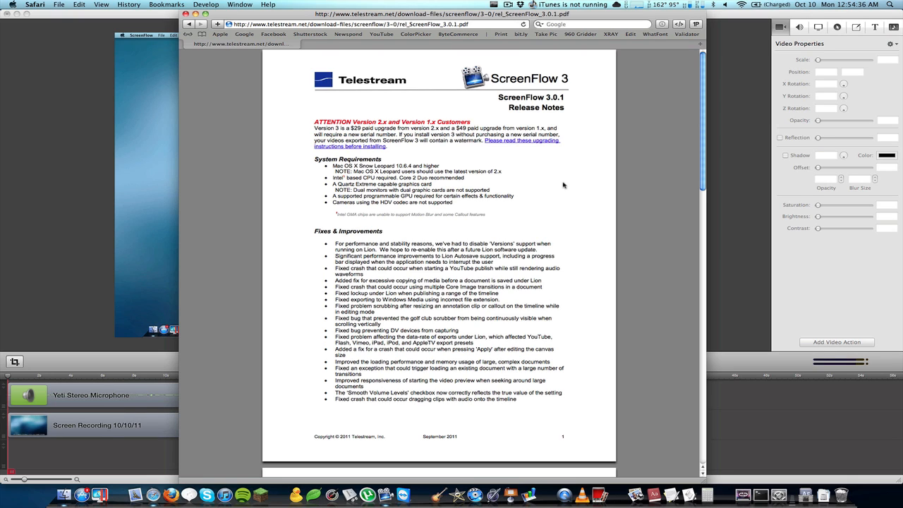
mouse_move(404, 185)
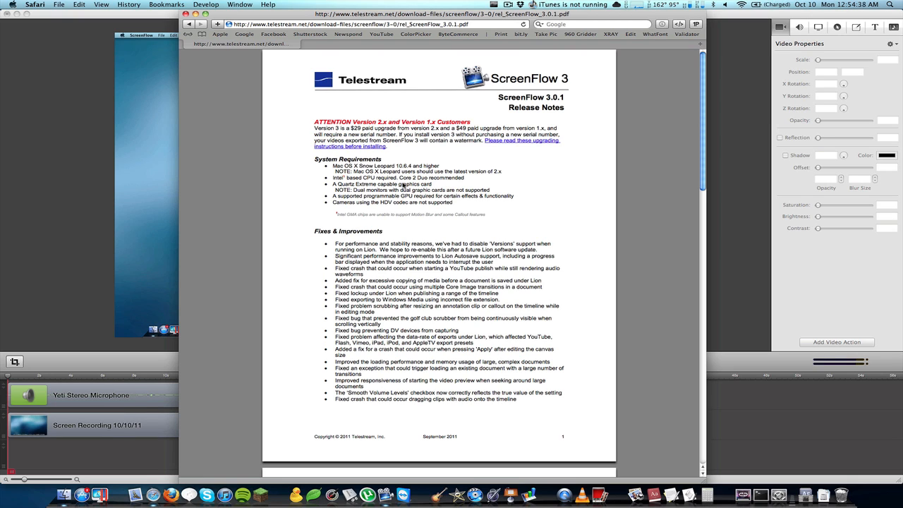
scroll("down", 3)
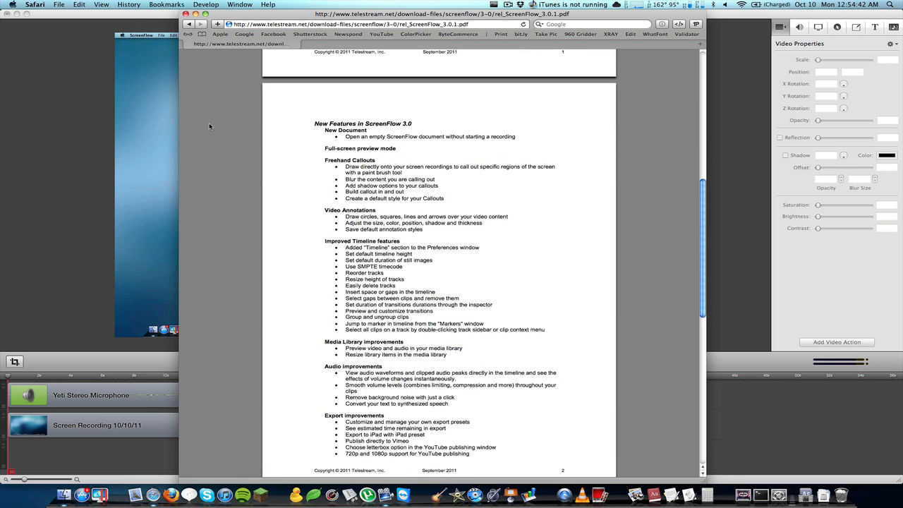
scroll("down", 3)
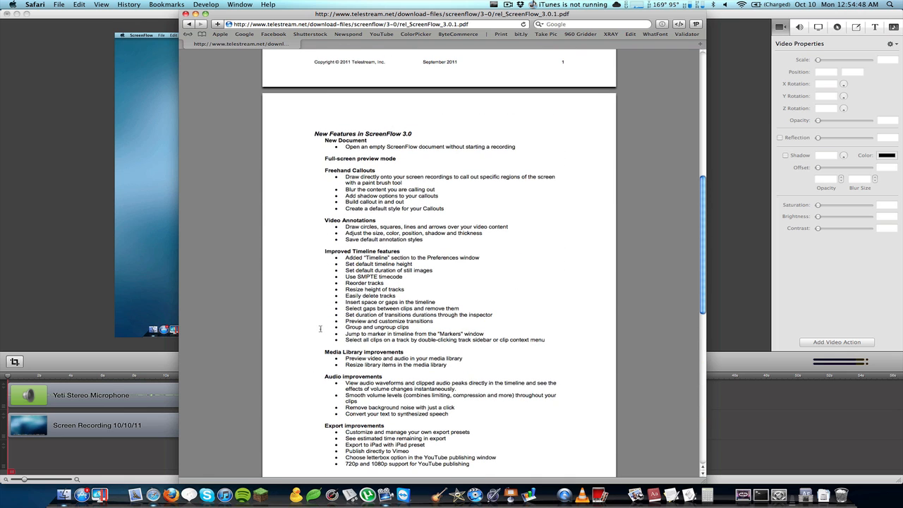
scroll("down", 3)
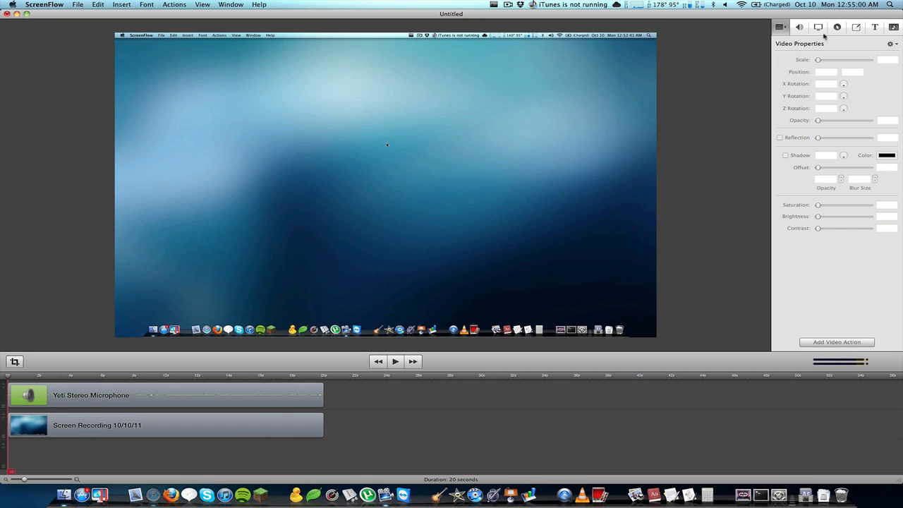
mouse_move(671, 160)
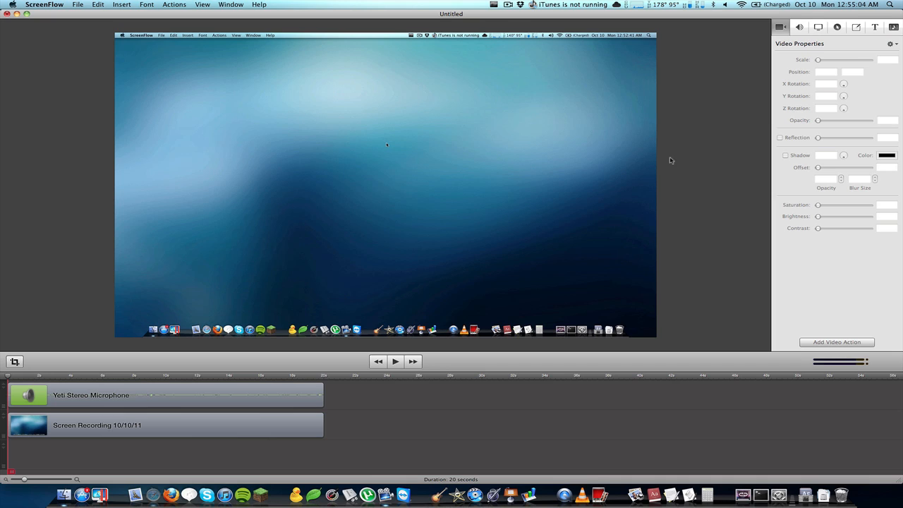
Step: In Audio Properties, enable Remove Background Noise at 80% for the Yeti Stereo Microphone clip
left_click(800, 27)
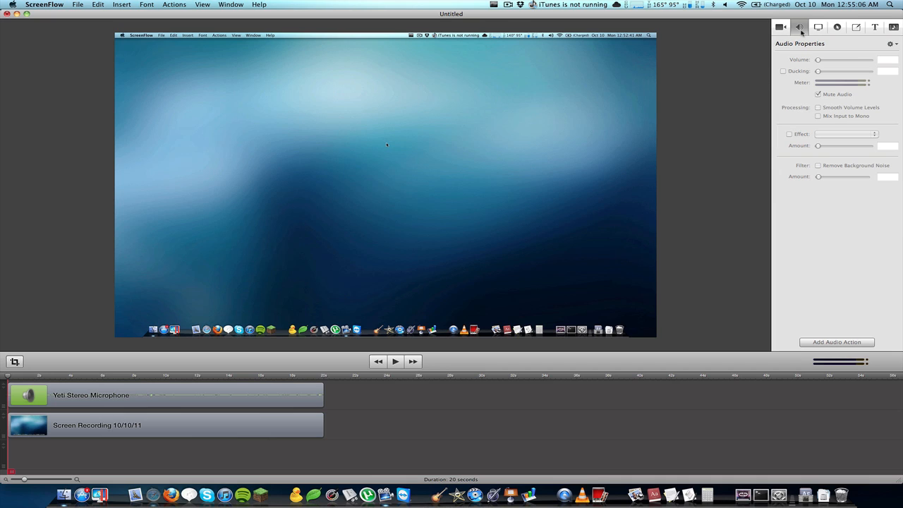
mouse_move(211, 414)
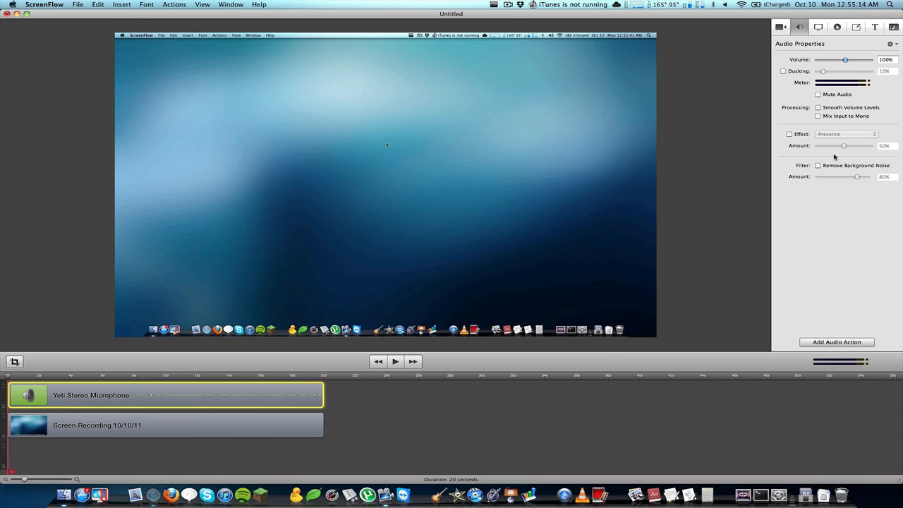
mouse_move(787, 146)
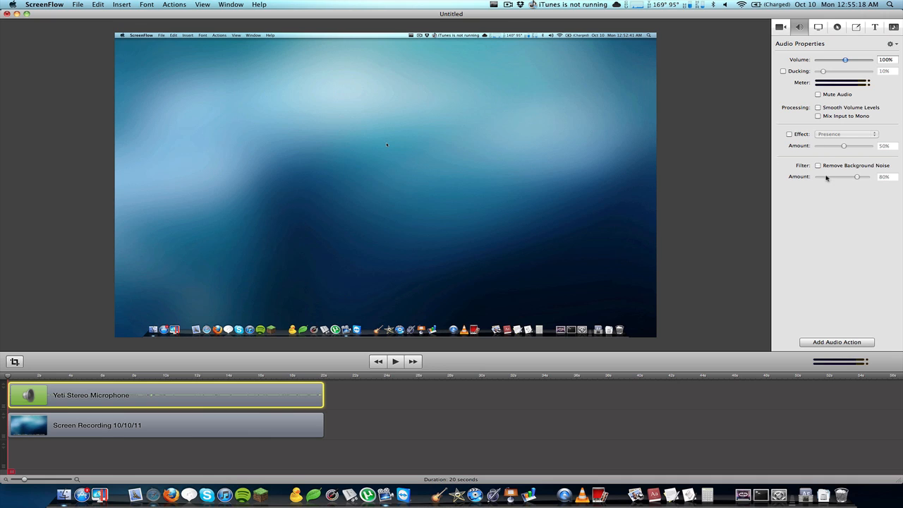
mouse_move(822, 165)
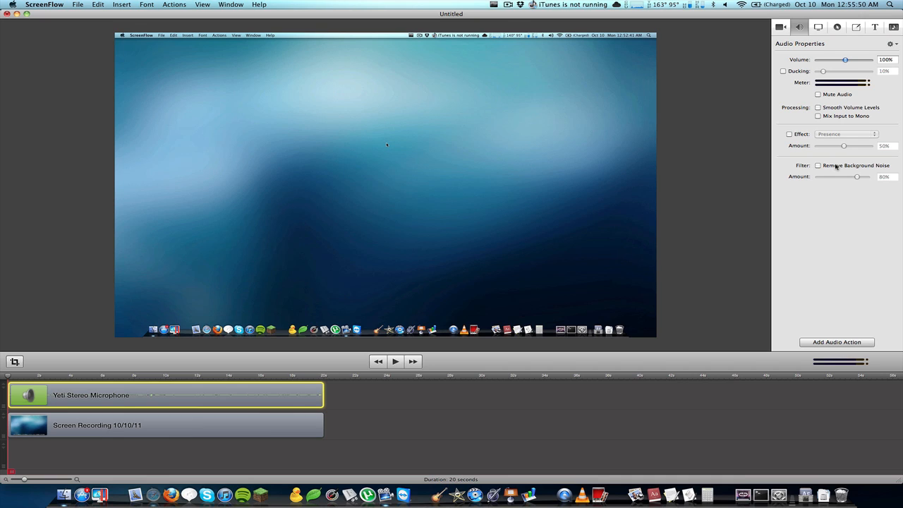
left_click(818, 165)
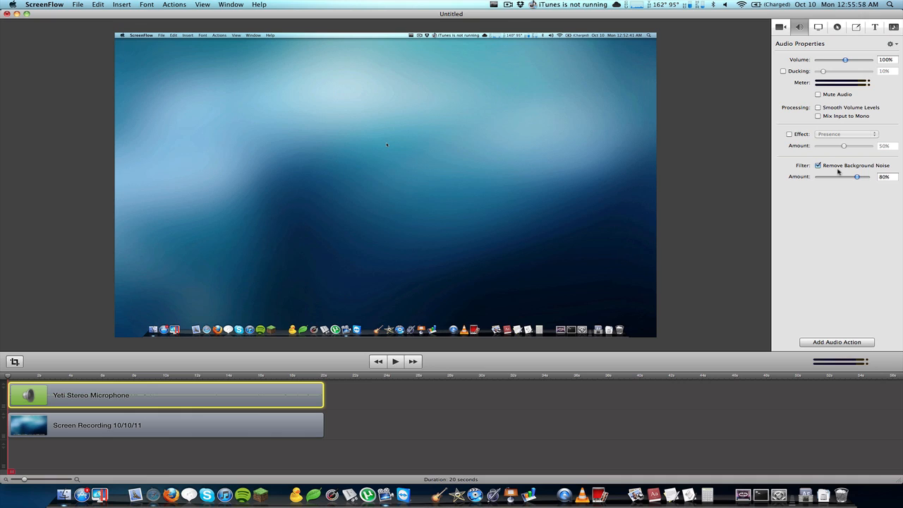
mouse_move(847, 175)
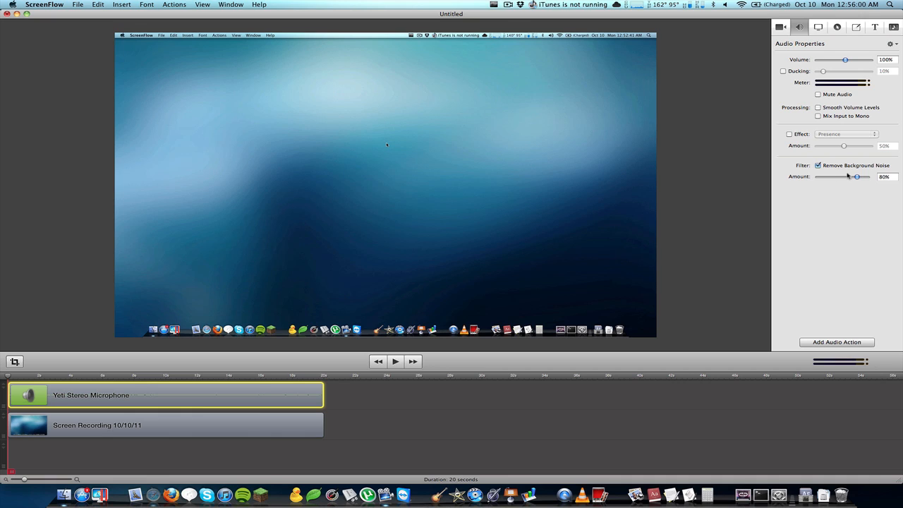
mouse_move(847, 177)
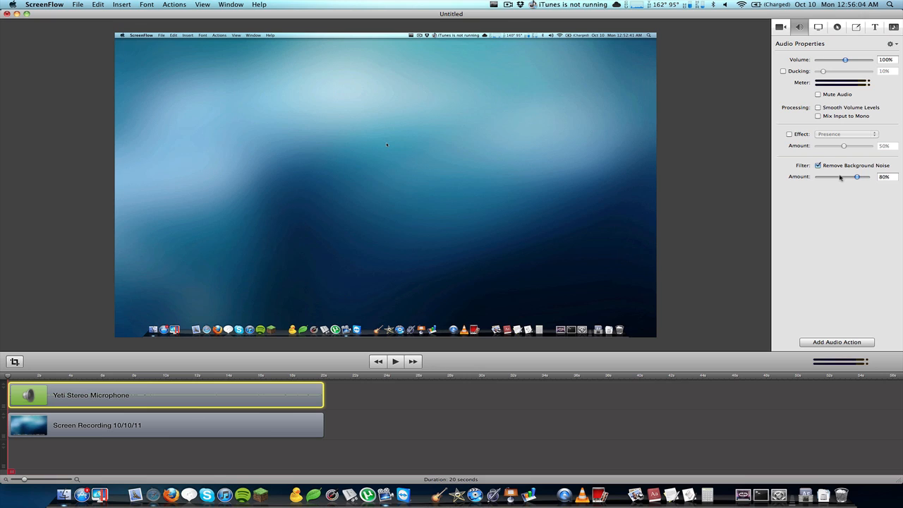
mouse_move(830, 193)
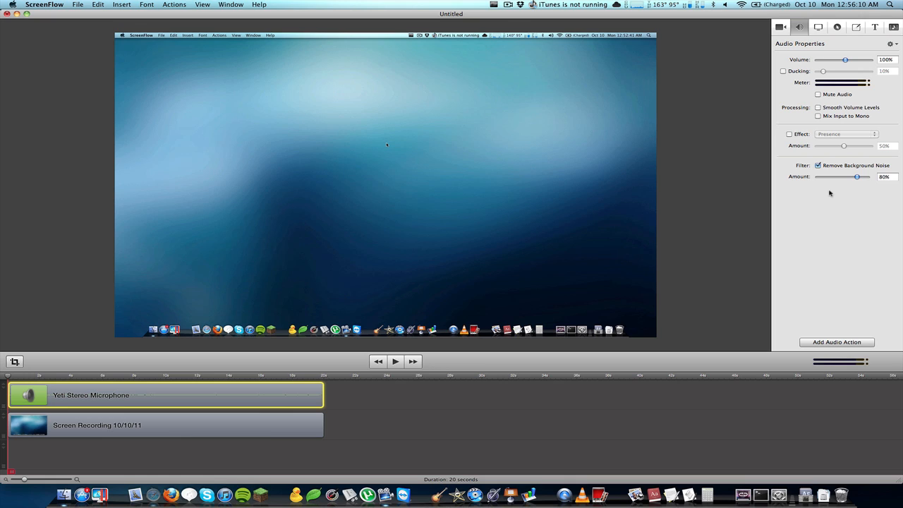
mouse_move(835, 179)
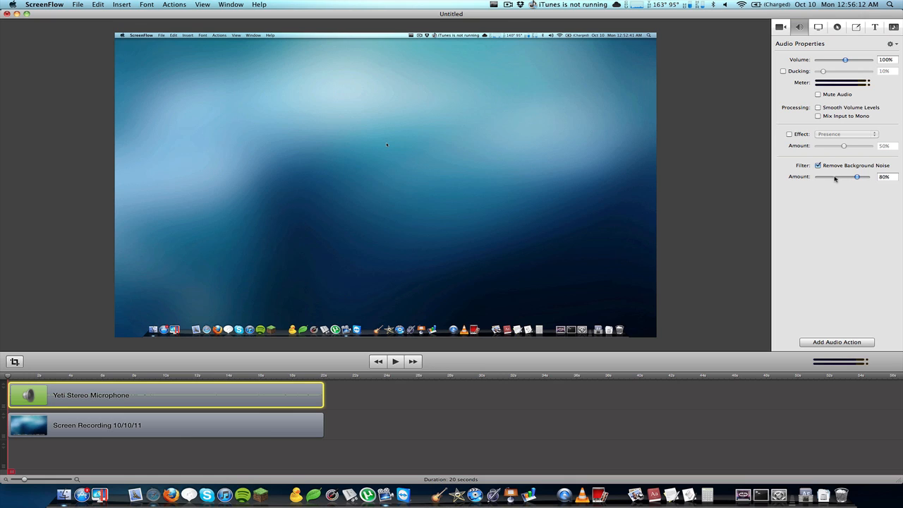
left_click(790, 134)
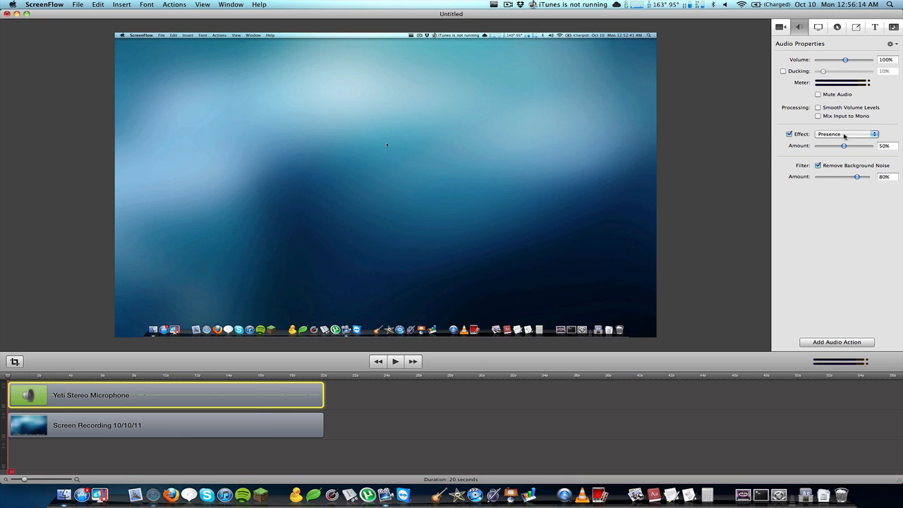
left_click(846, 134)
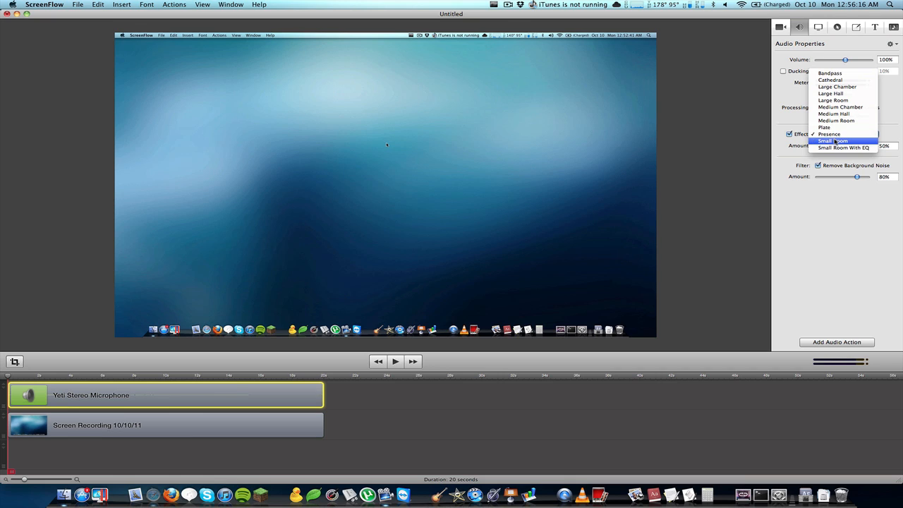
mouse_move(844, 148)
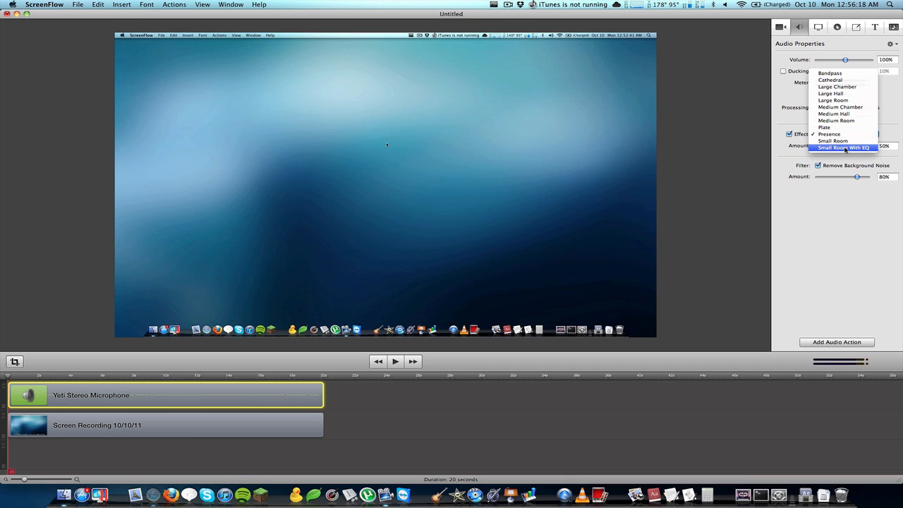
mouse_move(833, 100)
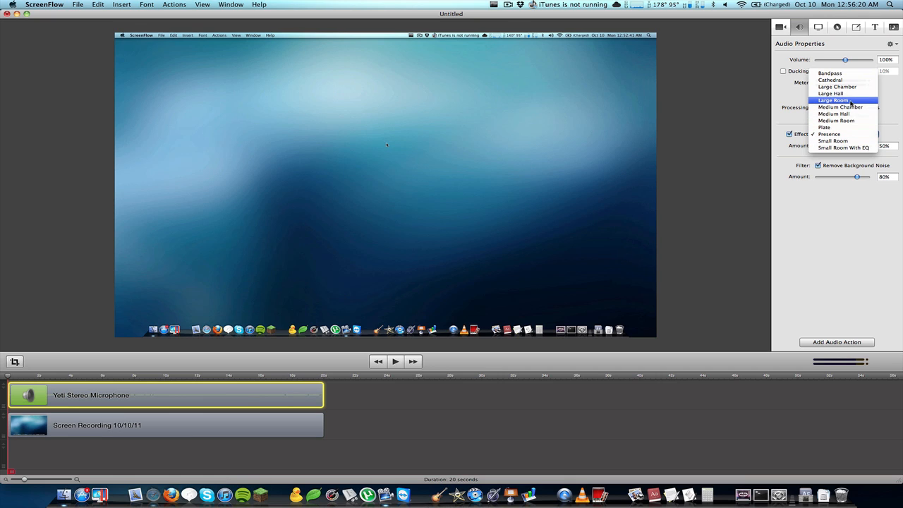
mouse_move(830, 94)
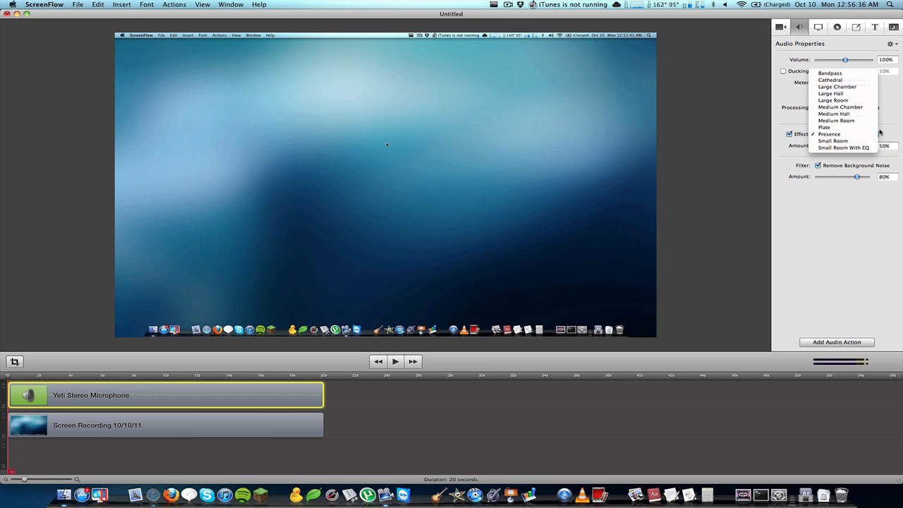
left_click(829, 133)
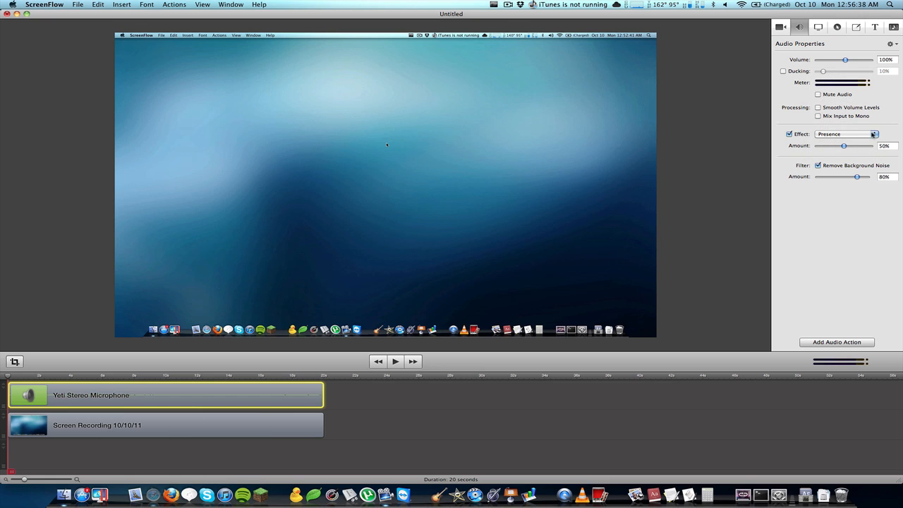
left_click(790, 134)
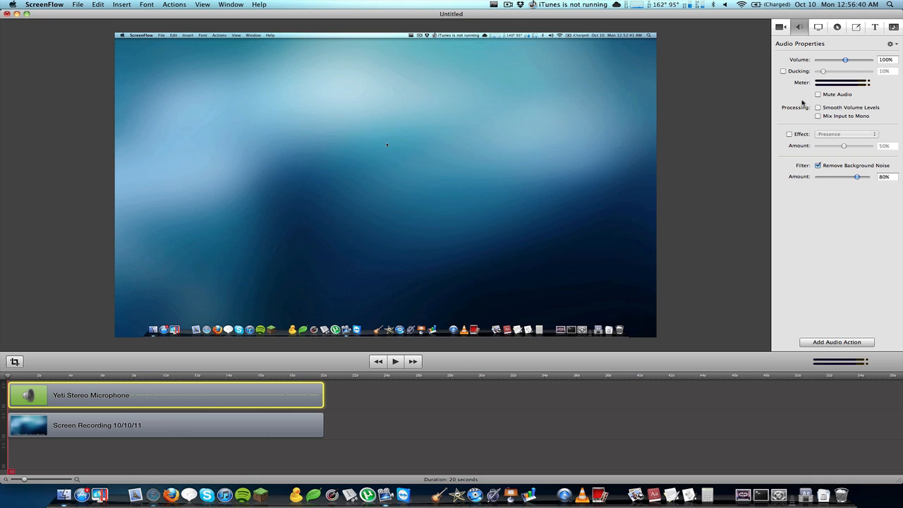
Step: Add a freehand callout and paint a zigzag highlight at ~142% magnification, softer edges, lighter background, cursor-following
left_click(856, 27)
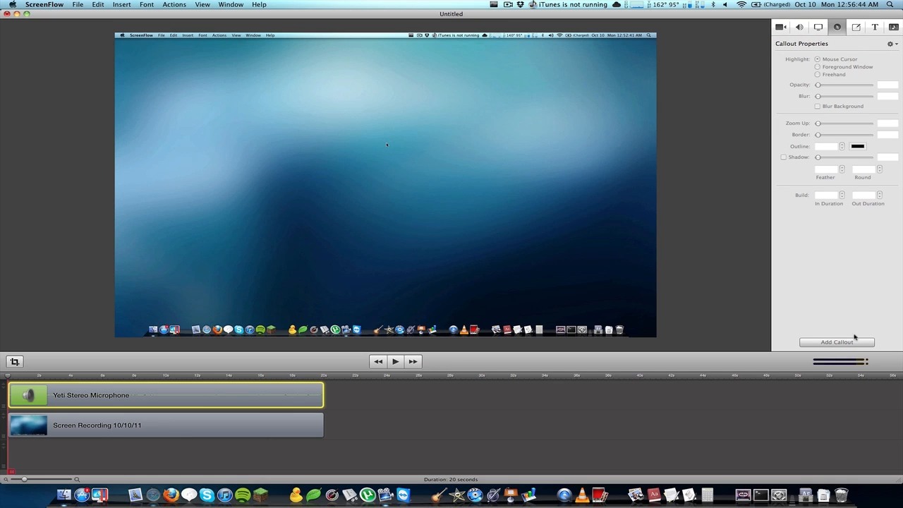
mouse_move(160, 418)
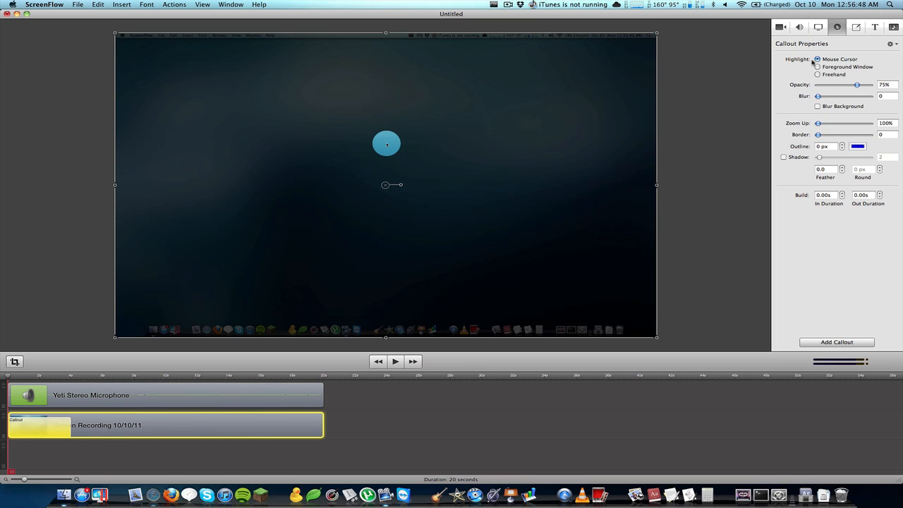
left_click(818, 74)
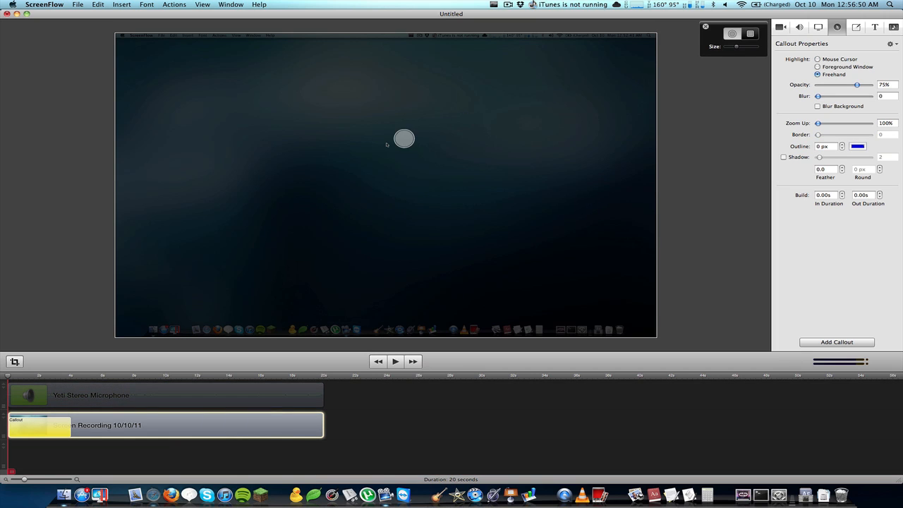
left_click_drag(404, 138, 367, 201)
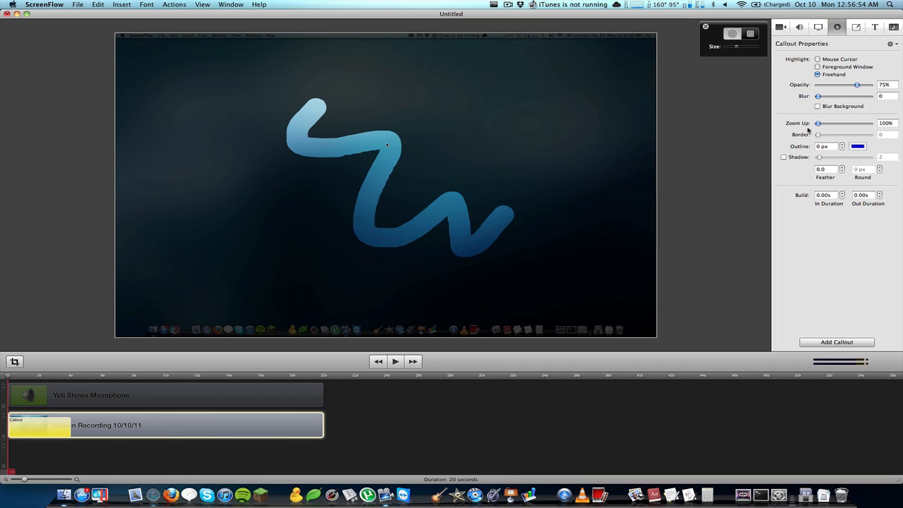
left_click_drag(818, 123, 833, 123)
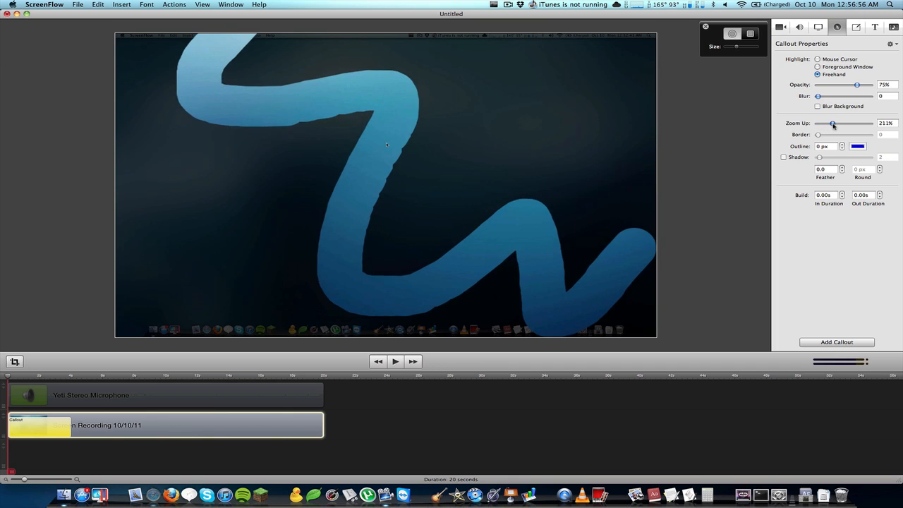
left_click_drag(834, 123, 822, 123)
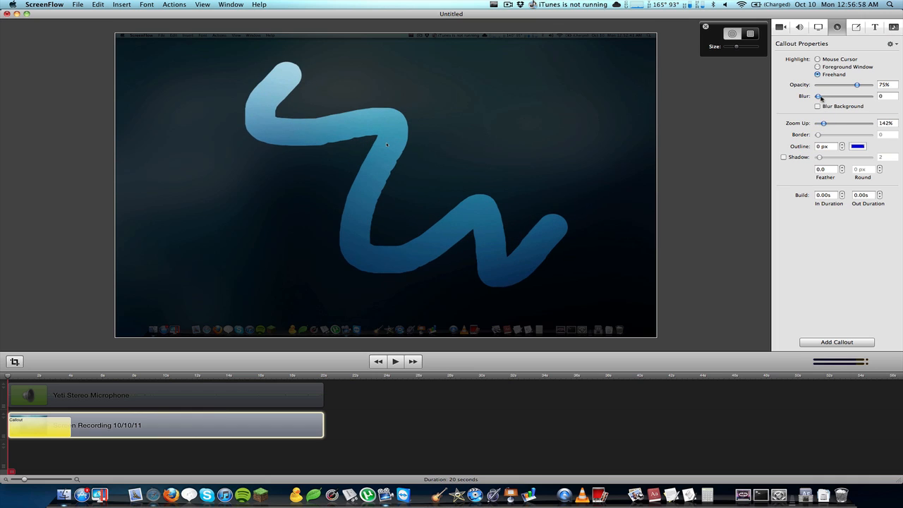
left_click_drag(818, 97, 827, 96)
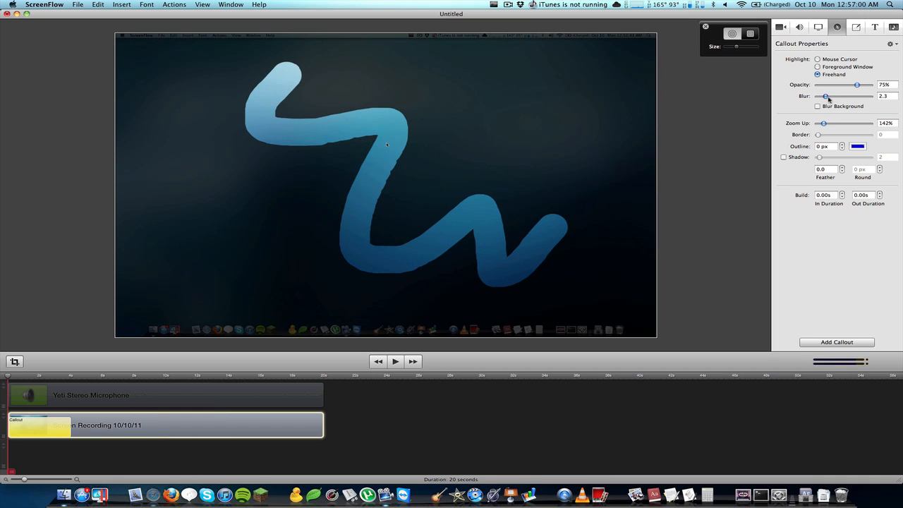
mouse_move(820, 86)
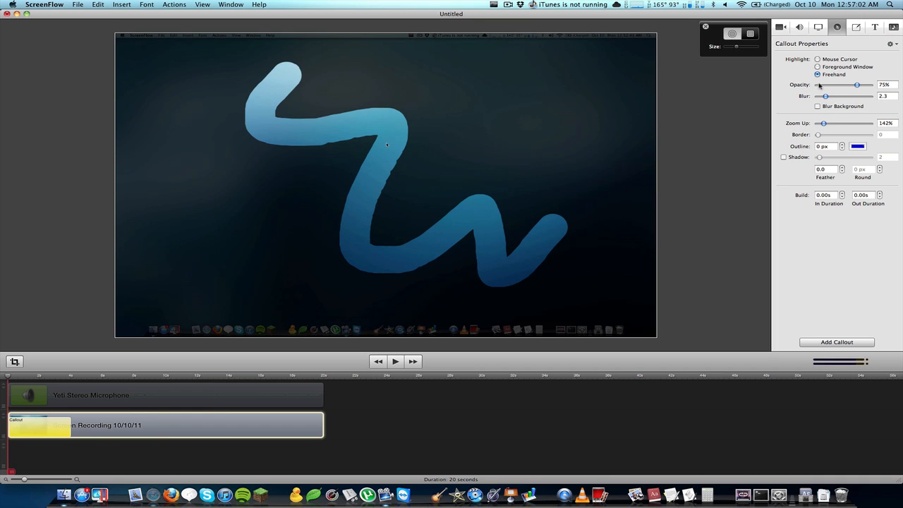
left_click_drag(857, 84, 839, 84)
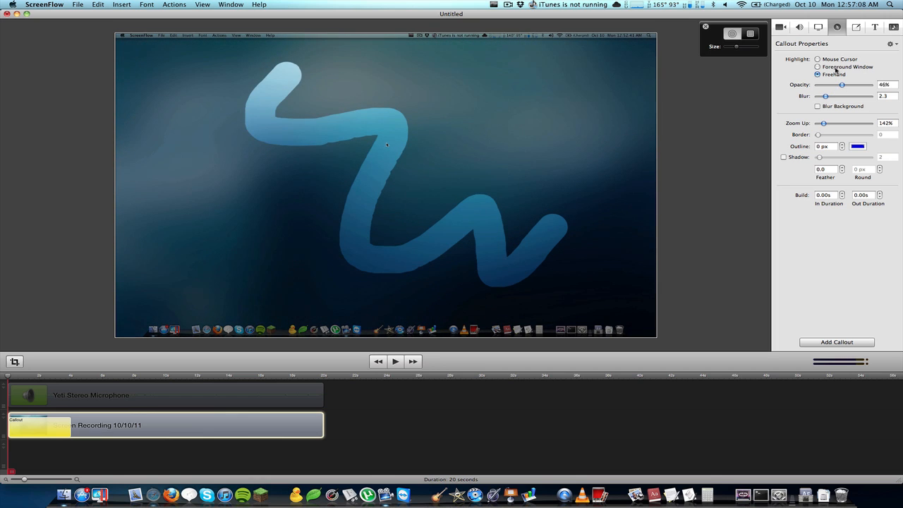
left_click(818, 58)
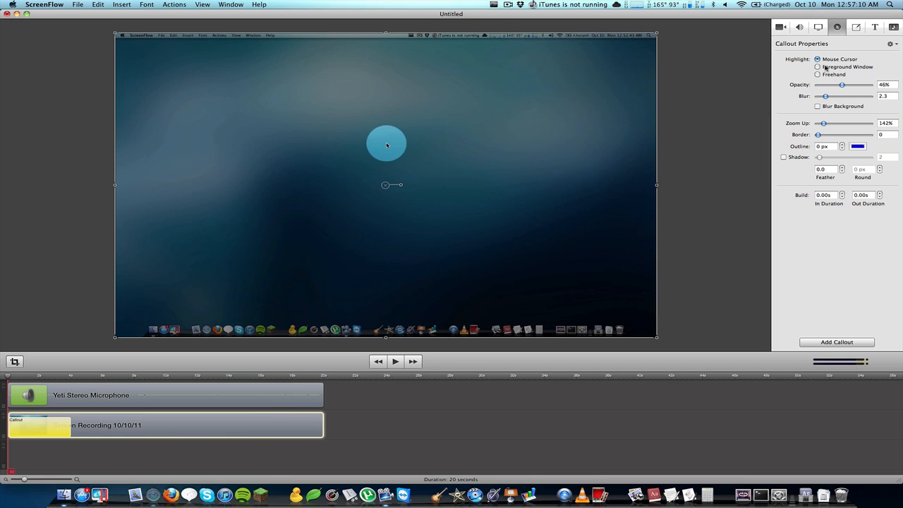
mouse_move(275, 250)
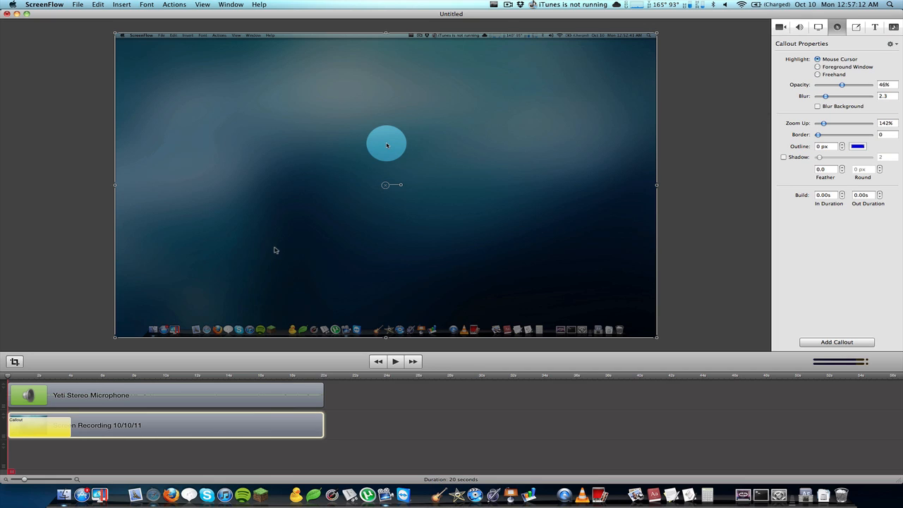
mouse_move(352, 216)
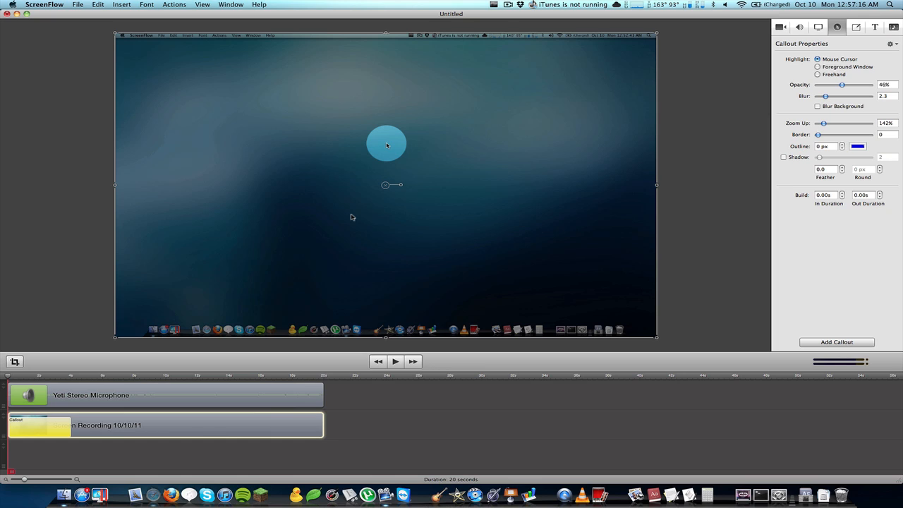
mouse_move(293, 253)
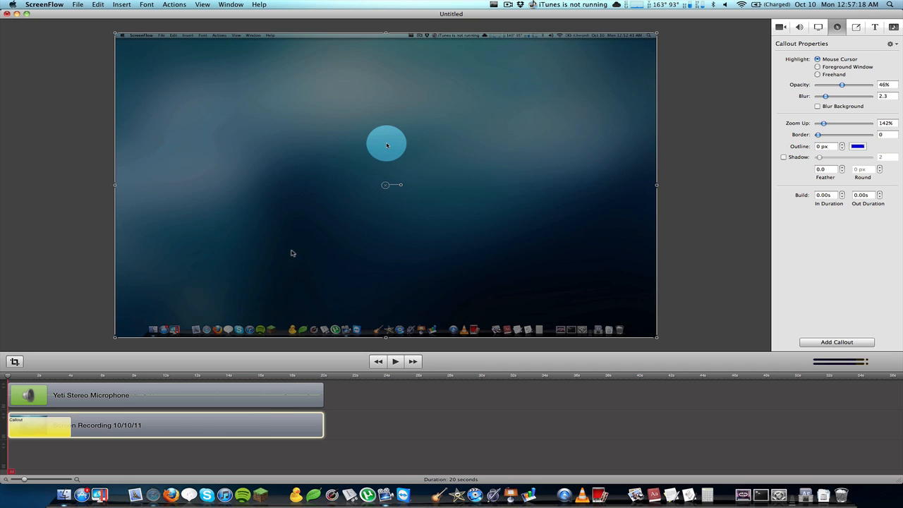
mouse_move(555, 168)
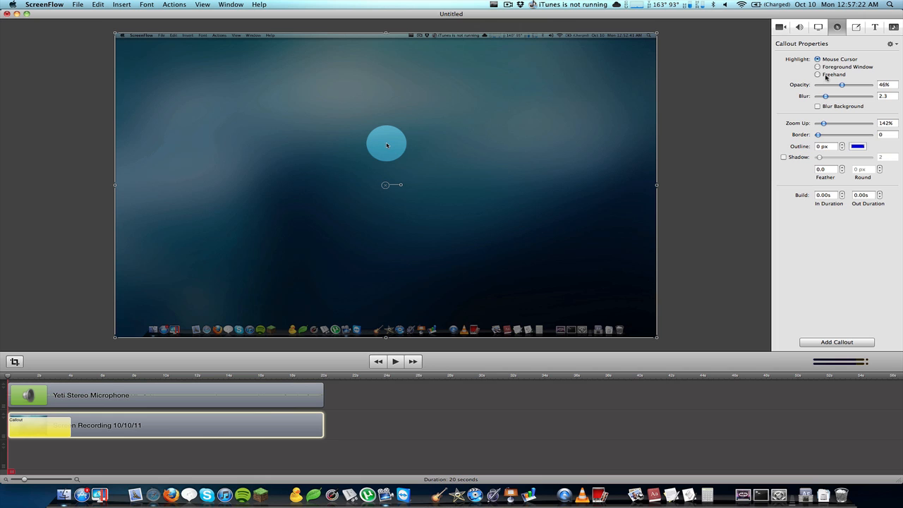
Step: Paint a new square-brush rectangle callout near the centre with blur raised to 12.3
left_click(818, 74)
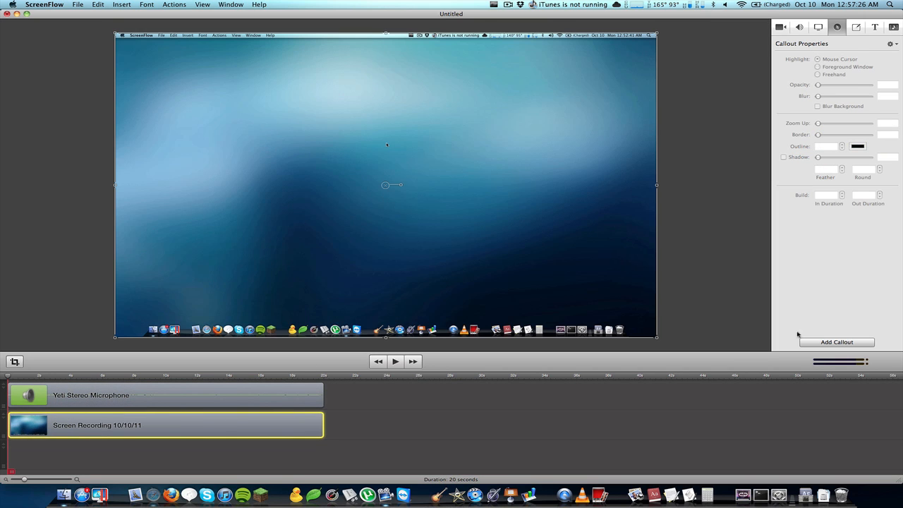
left_click(818, 75)
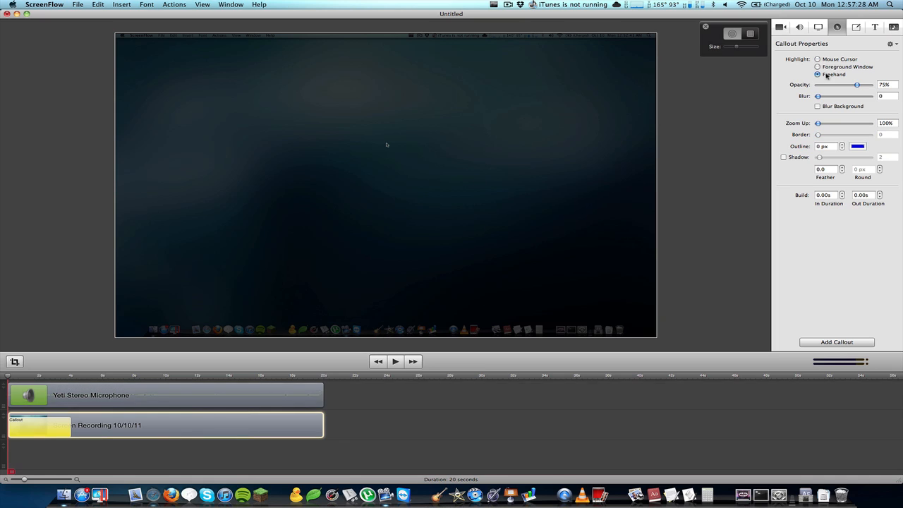
left_click(750, 34)
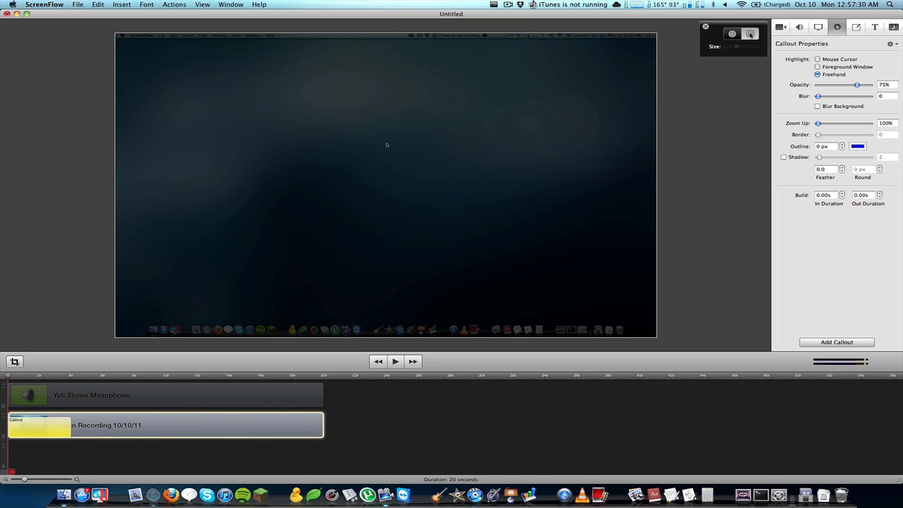
left_click_drag(271, 145, 372, 165)
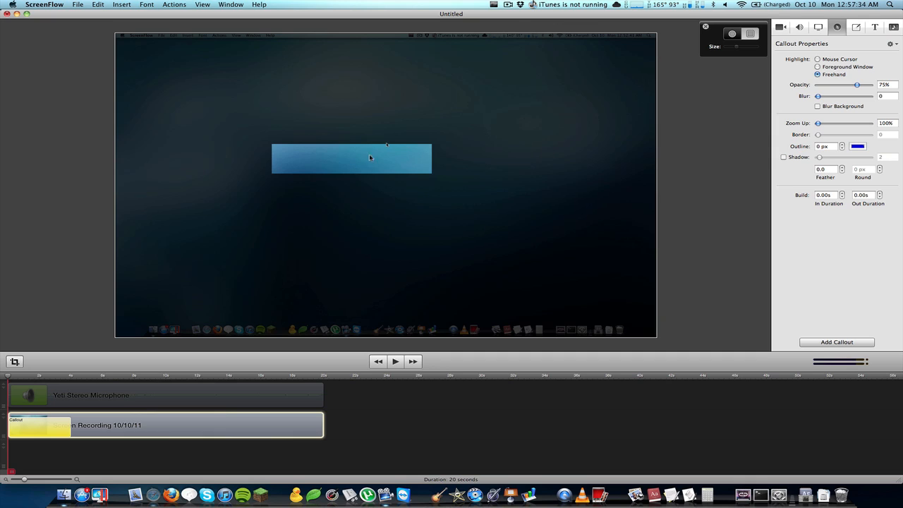
mouse_move(829, 112)
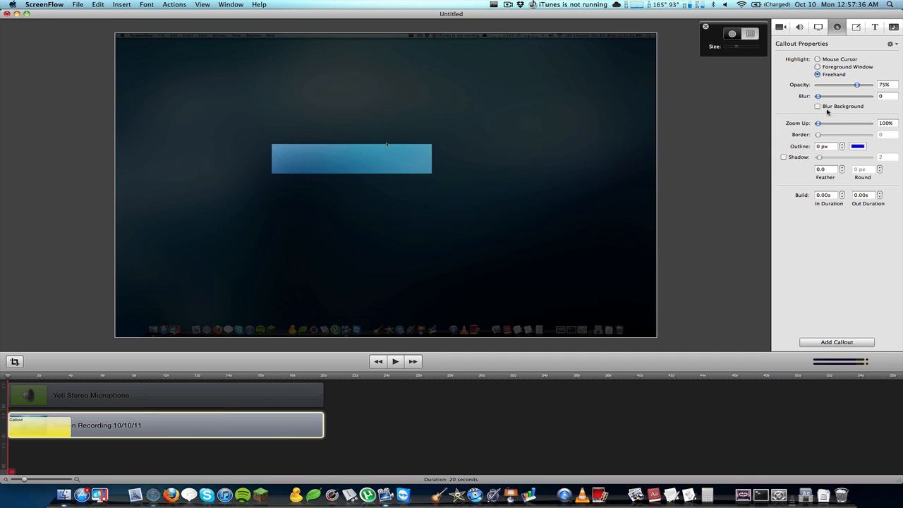
left_click_drag(818, 96, 846, 96)
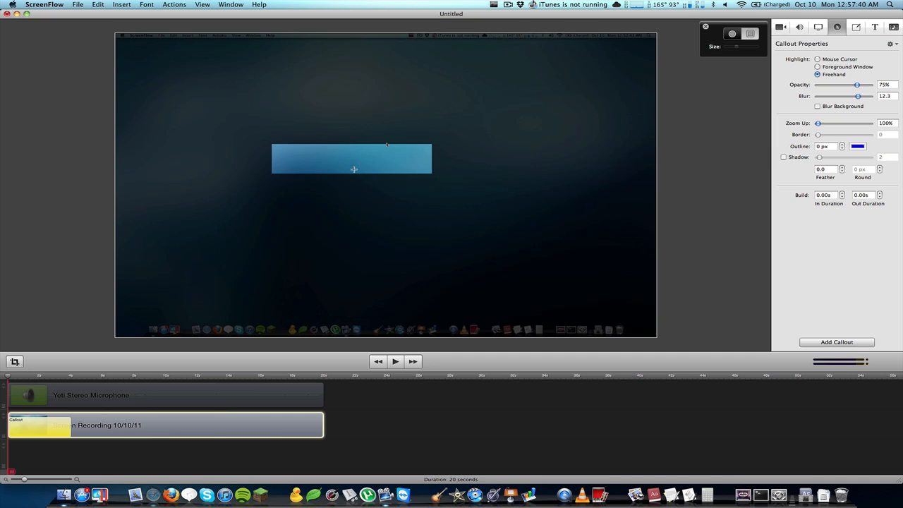
mouse_move(203, 317)
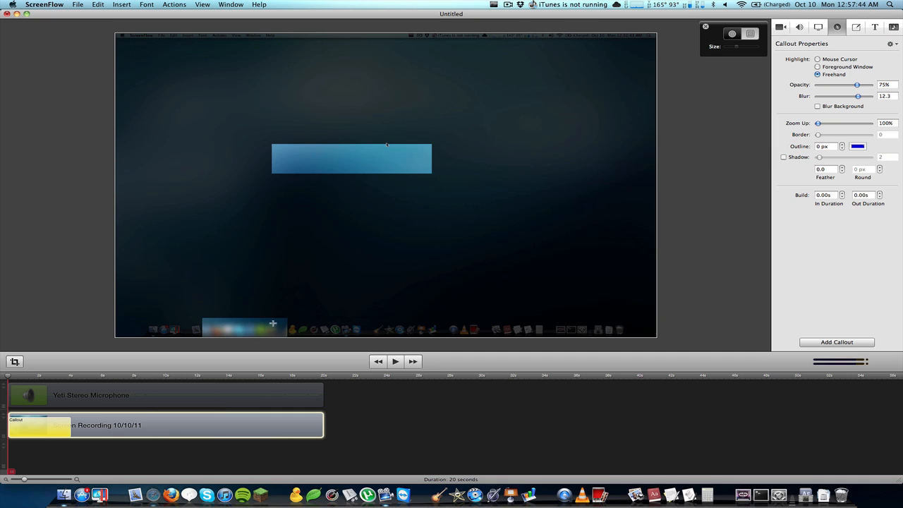
mouse_move(515, 238)
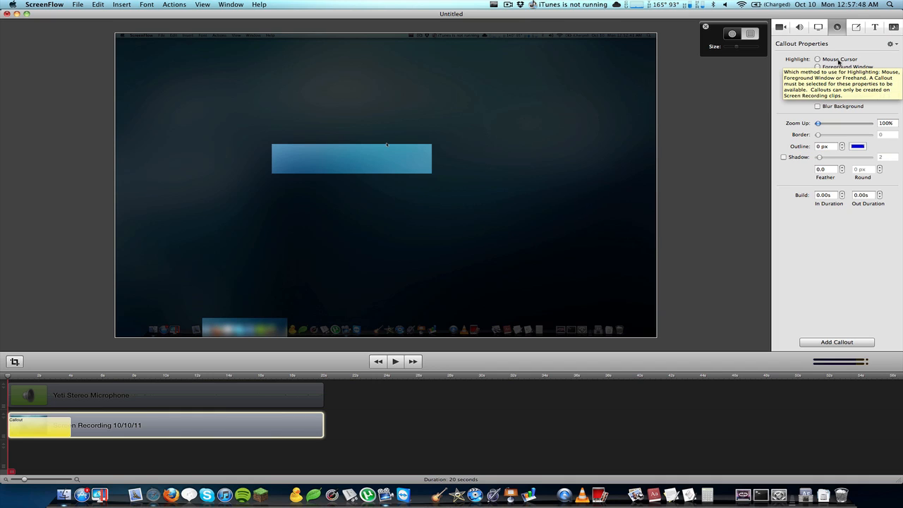
left_click(818, 74)
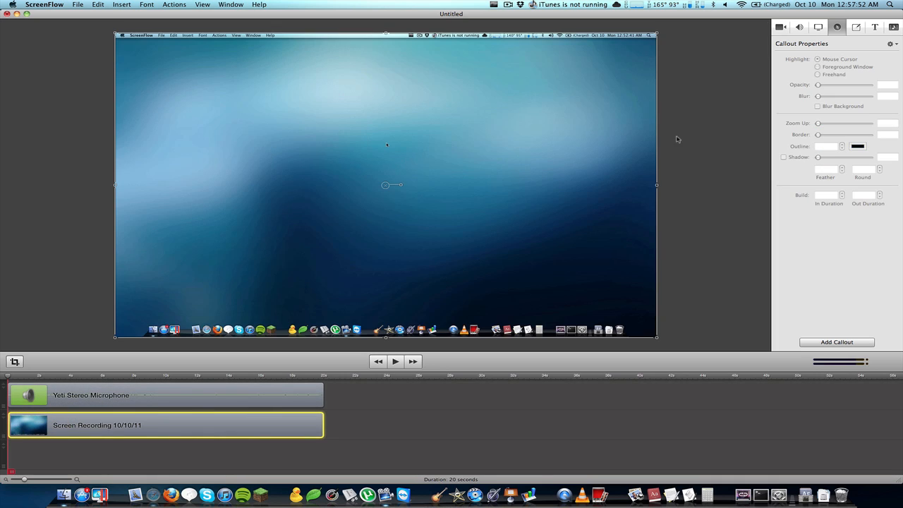
Step: Add an annotations clip and draw an arrow and a shape over the recording
left_click(856, 27)
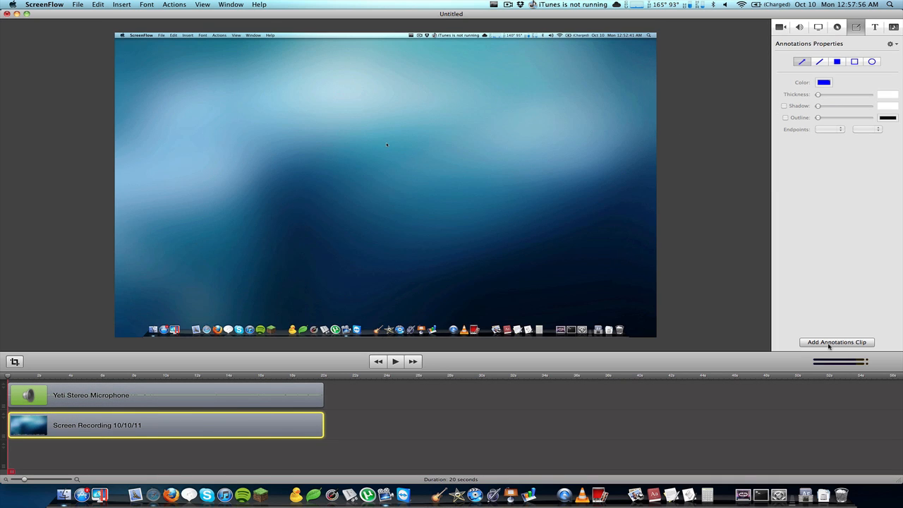
left_click(837, 342)
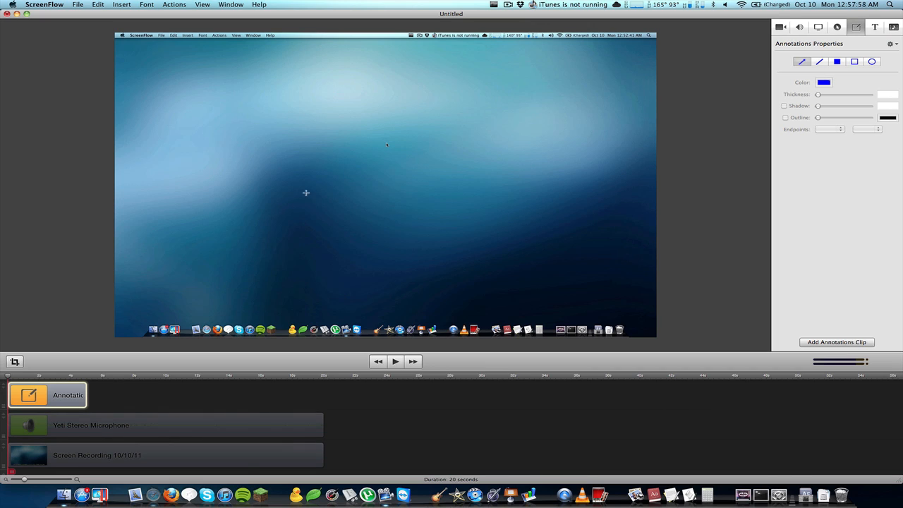
left_click_drag(233, 204, 424, 185)
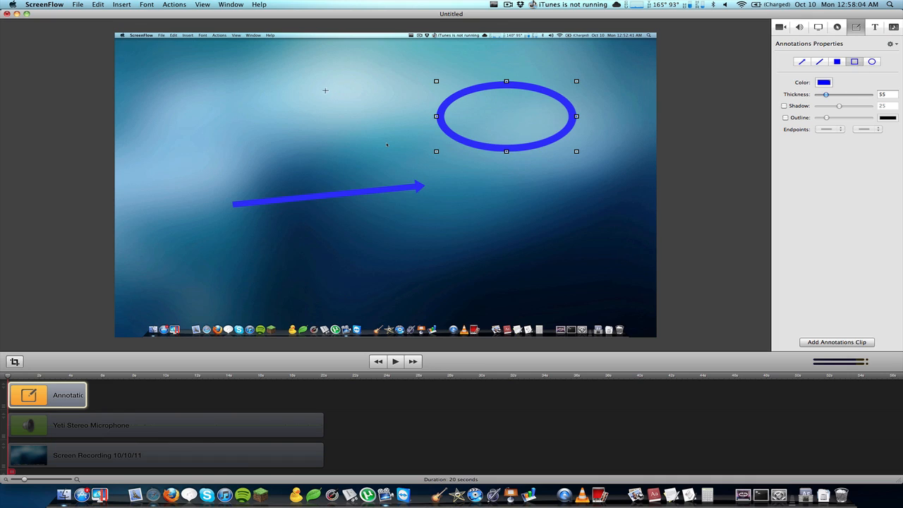
left_click_drag(245, 93, 404, 140)
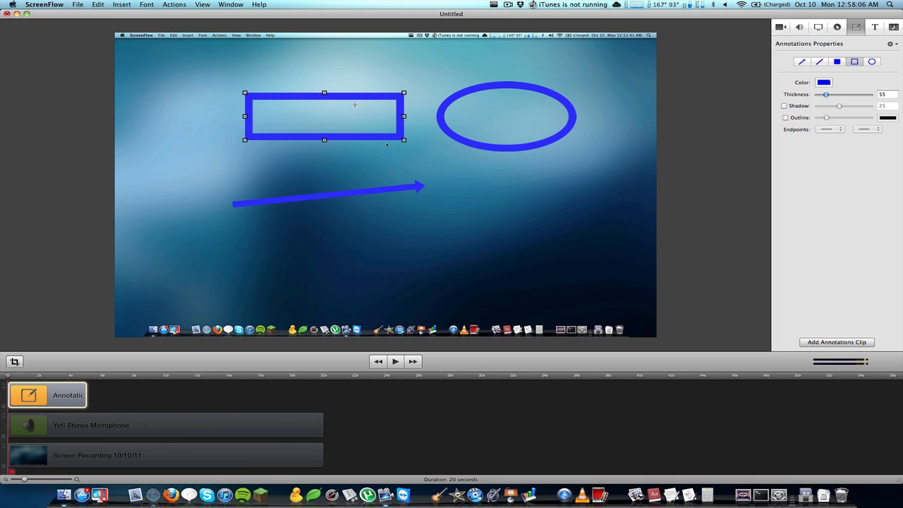
mouse_move(116, 284)
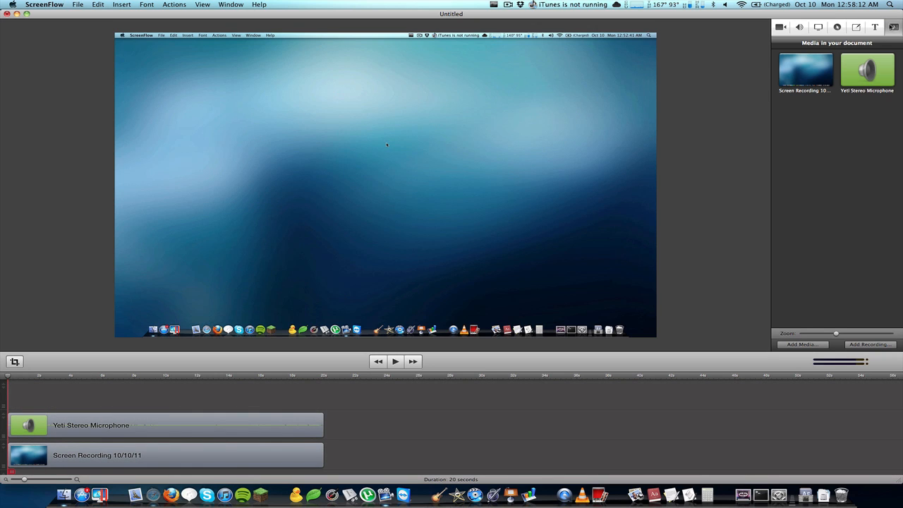
Step: Switch the inspector from Video Properties to Screen Recording Properties
left_click(819, 26)
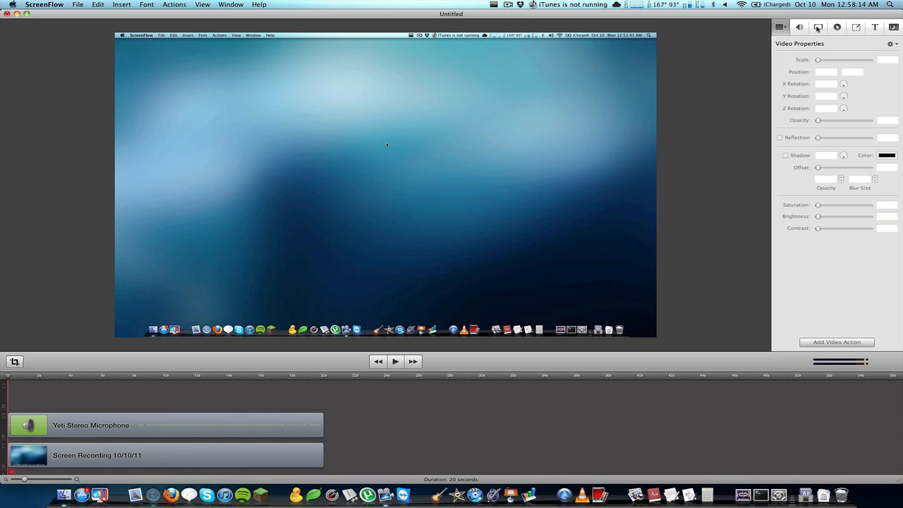
left_click(818, 27)
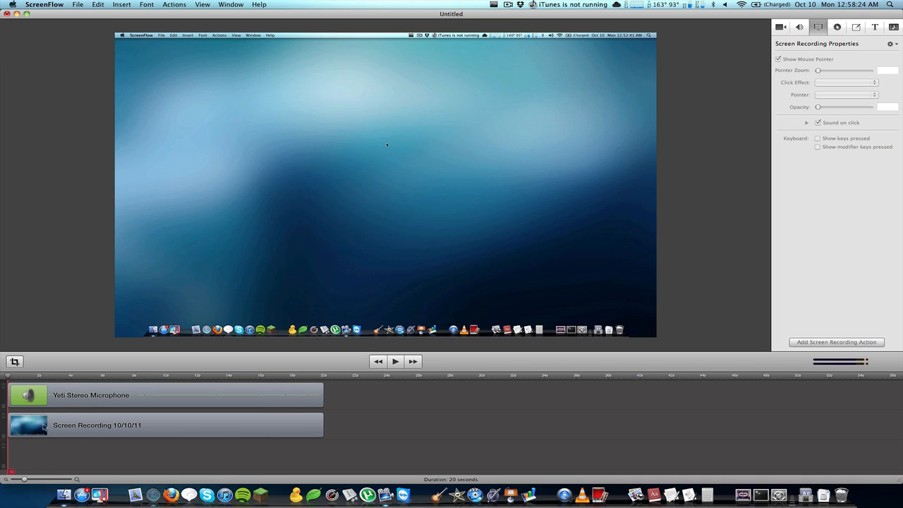
mouse_move(4, 418)
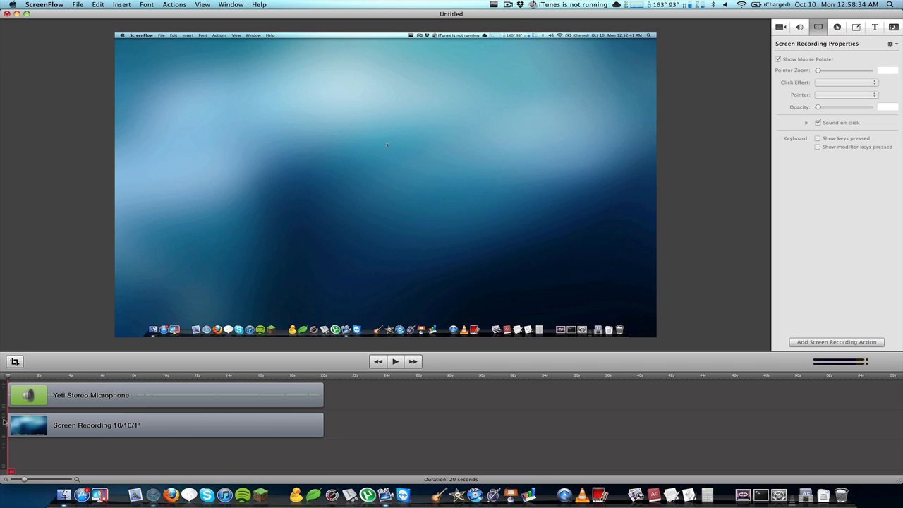
Step: Insert a gap between the split clips, then remove it with Close Gap
left_click(97, 424)
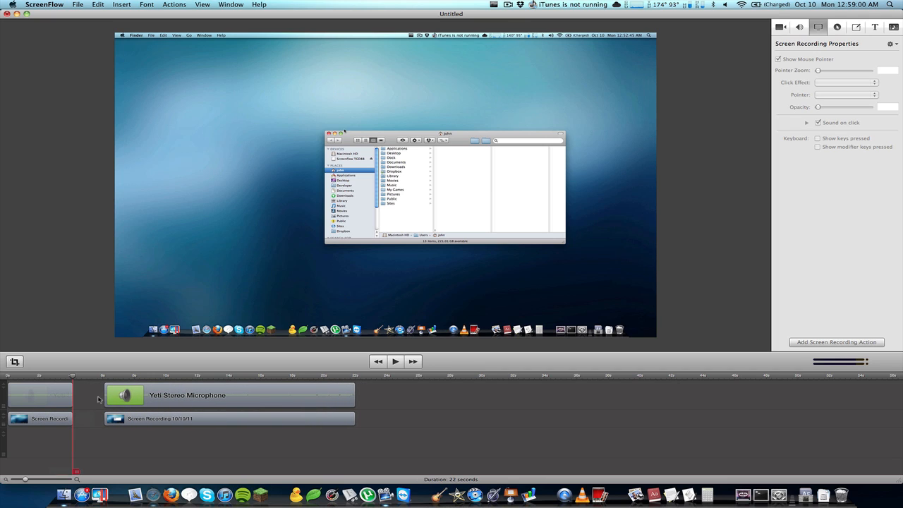
mouse_move(88, 393)
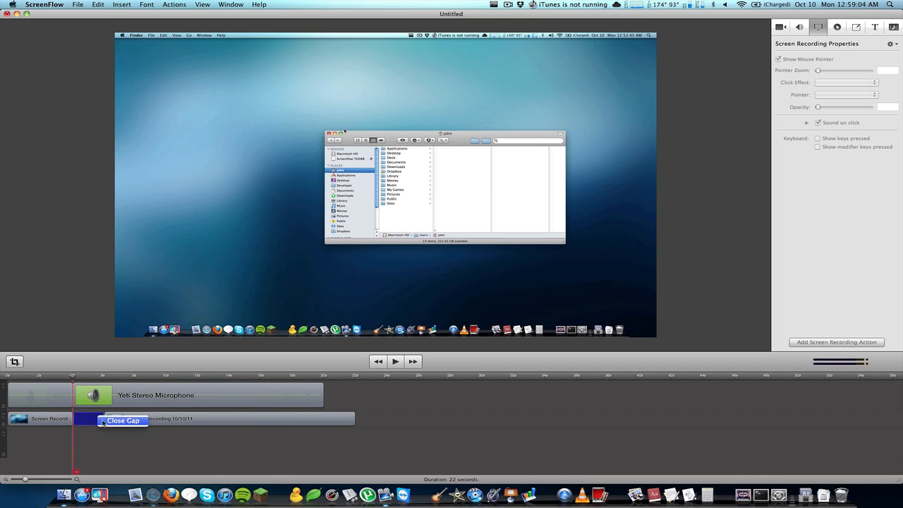
left_click(123, 421)
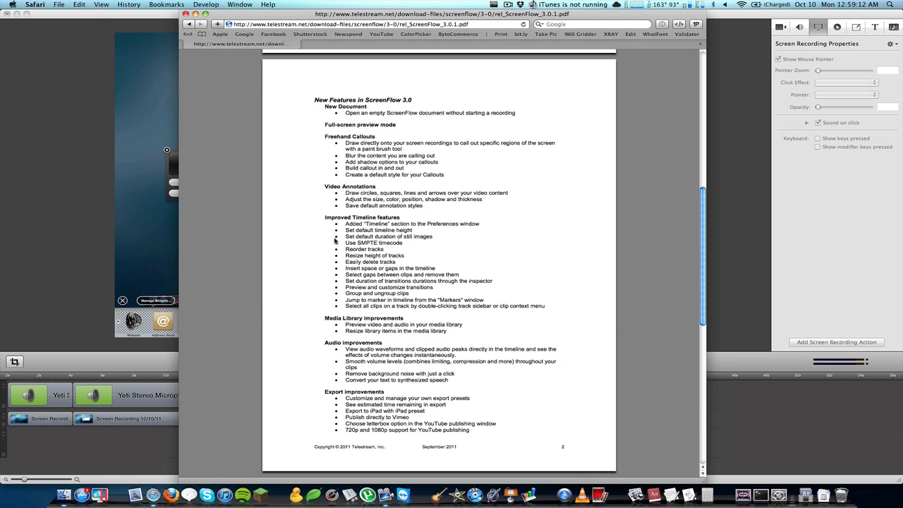
scroll("down", 3)
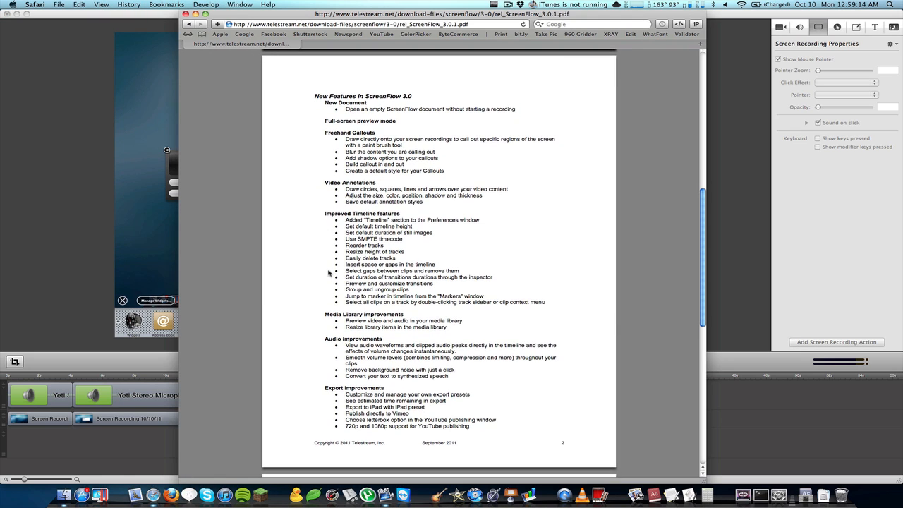
Step: Review the ScreenFlow.mov export settings (Web–High, 1280×720) and the export presets list, then cancel
left_click(78, 4)
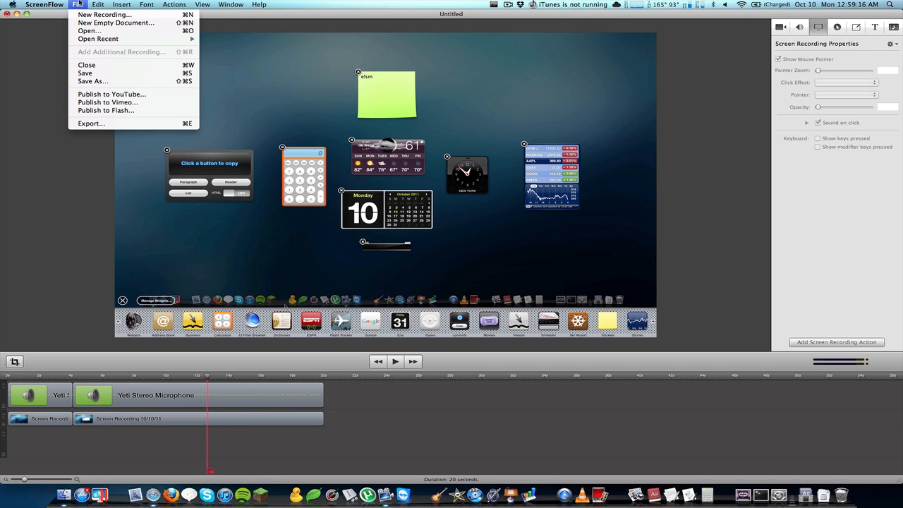
left_click(90, 122)
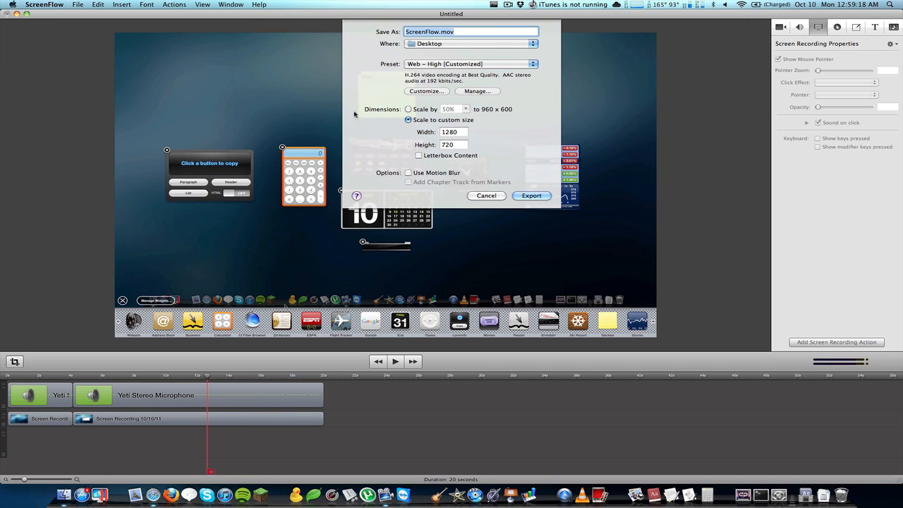
left_click(477, 91)
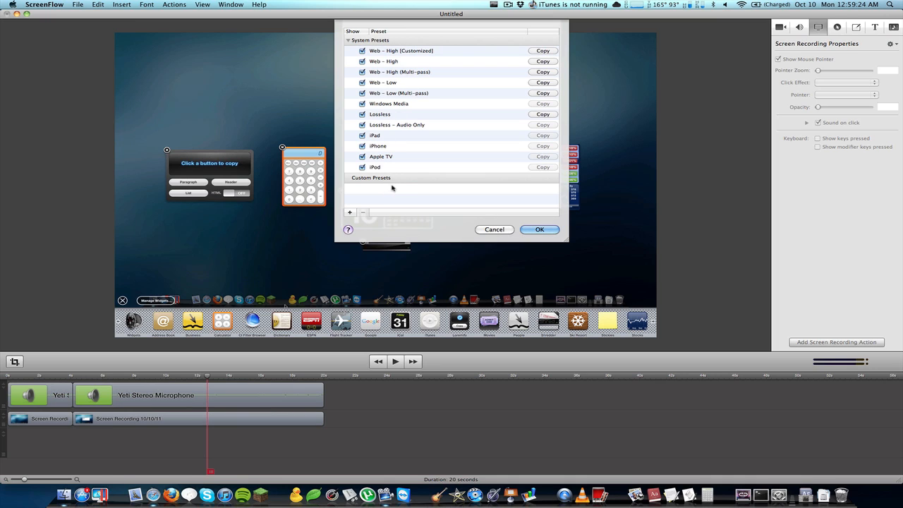
mouse_move(397, 150)
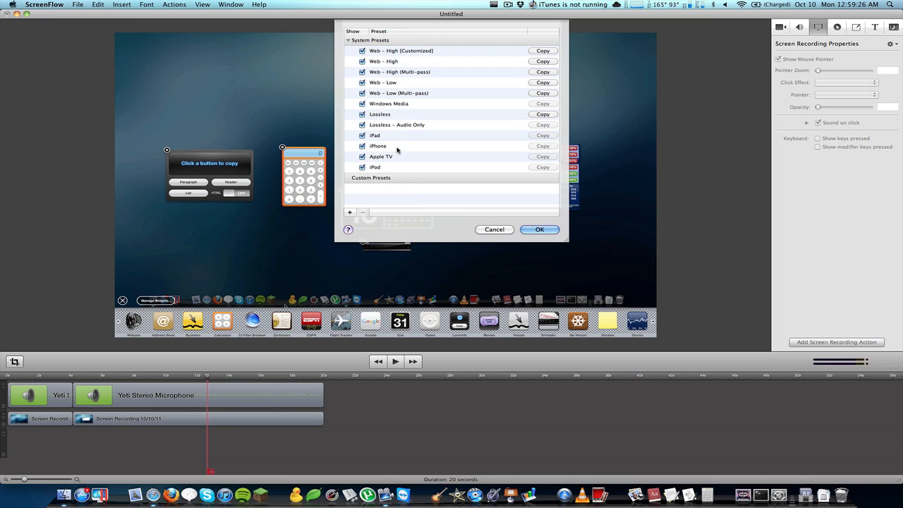
left_click(384, 62)
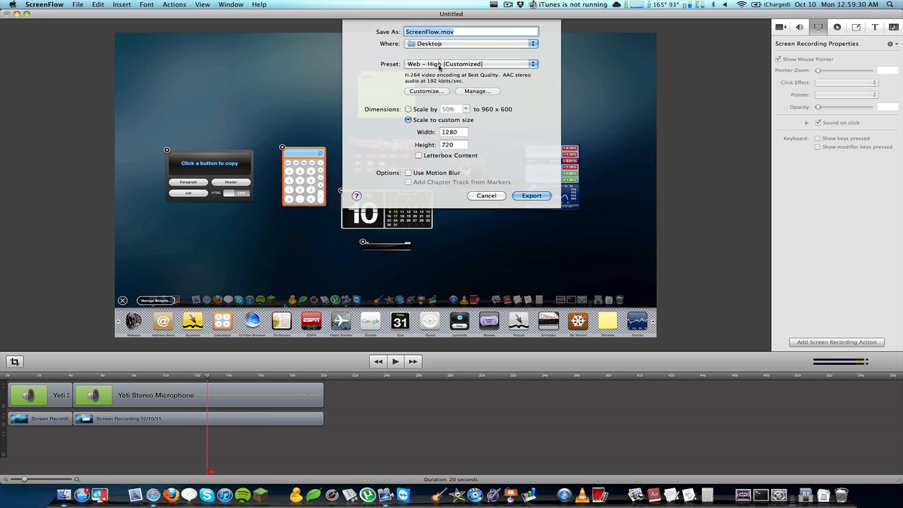
left_click(470, 64)
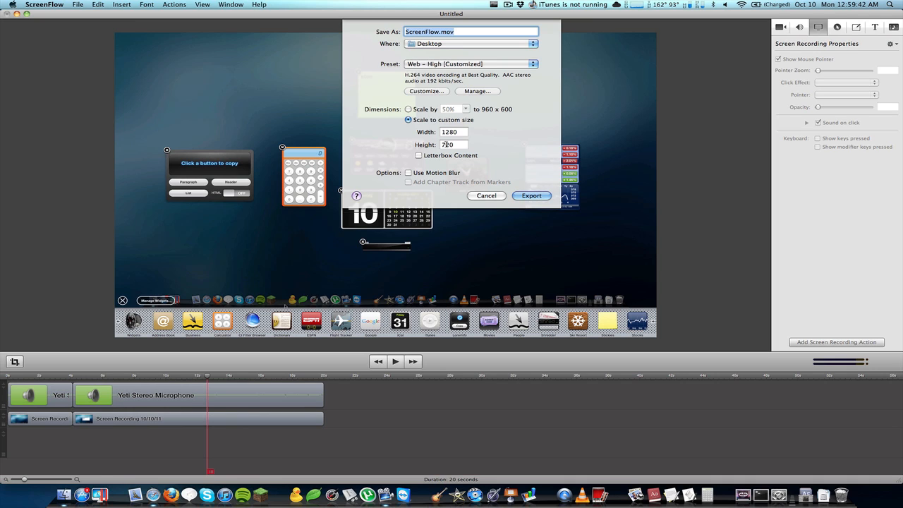
mouse_move(494, 170)
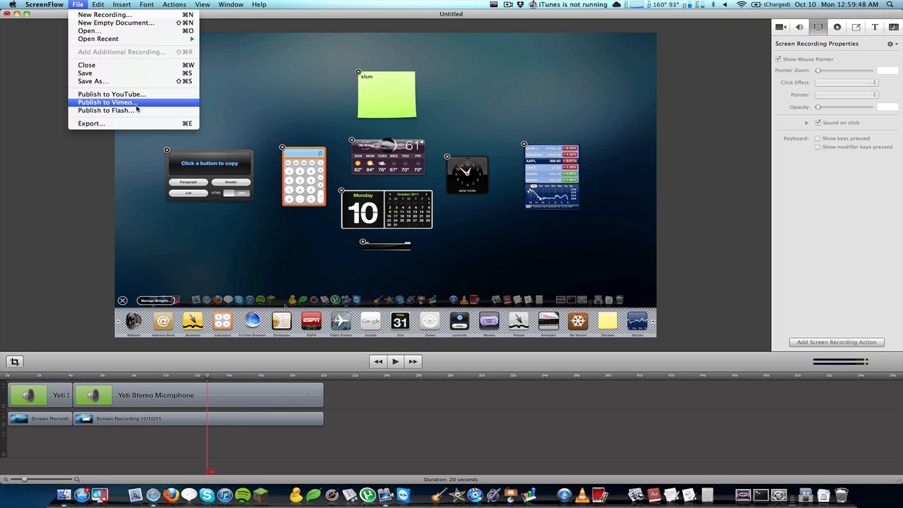
Step: Start Publish to Vimeo and cancel the Vimeo login window
left_click(105, 103)
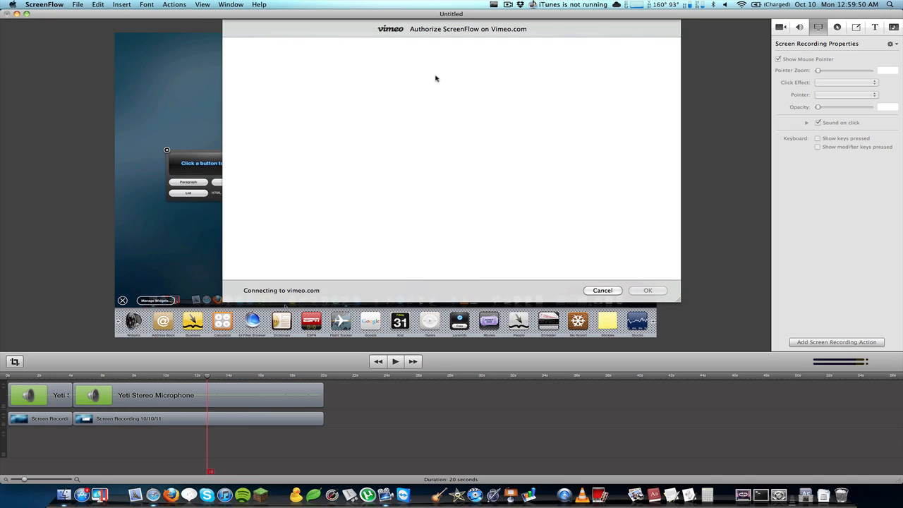
mouse_move(560, 248)
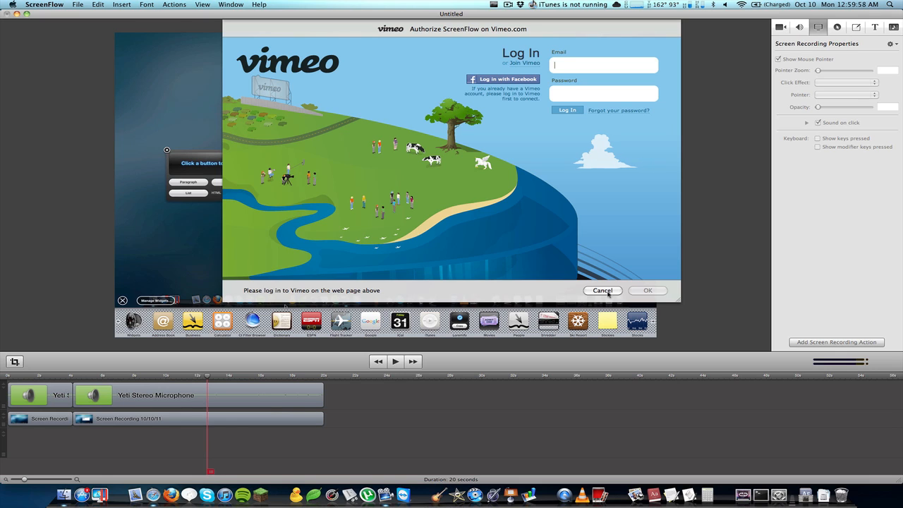
left_click(603, 290)
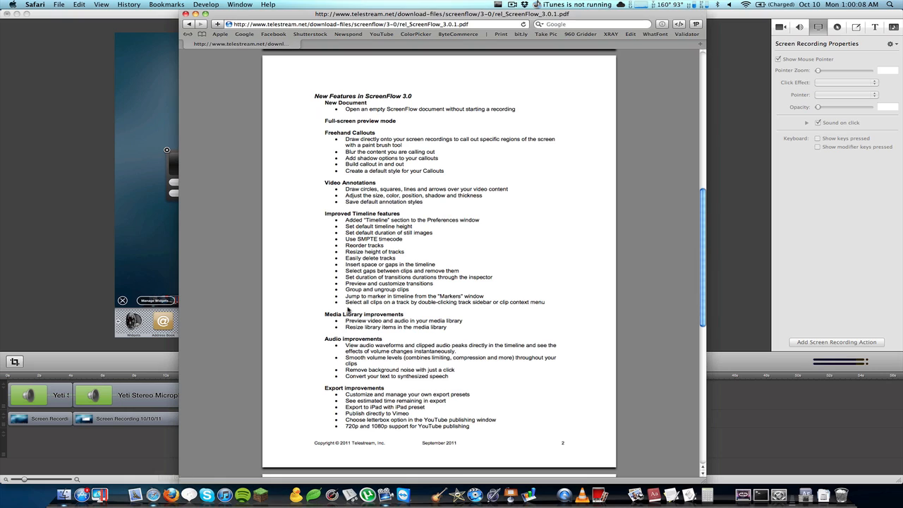
mouse_move(356, 330)
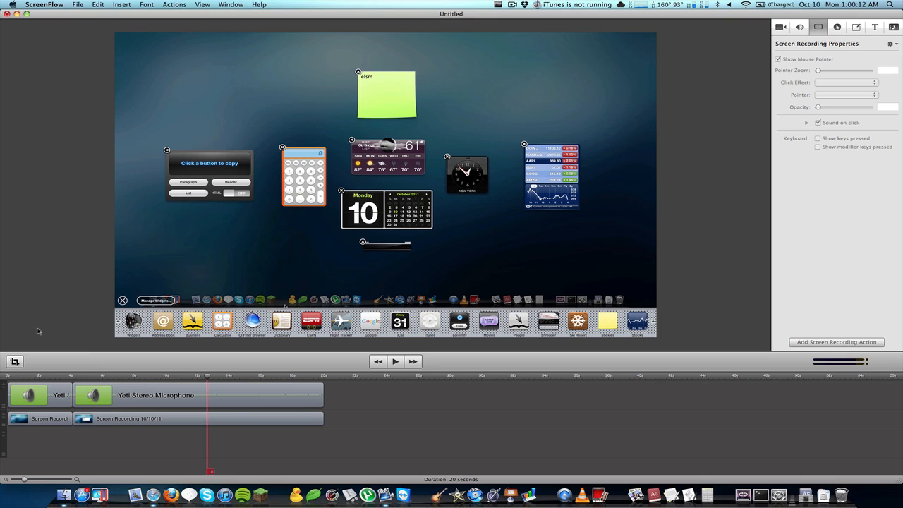
mouse_move(122, 358)
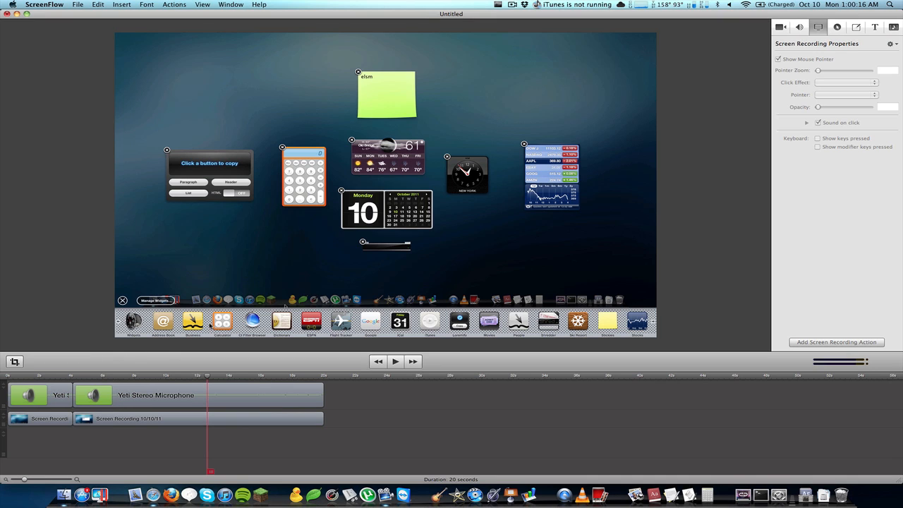
mouse_move(152, 494)
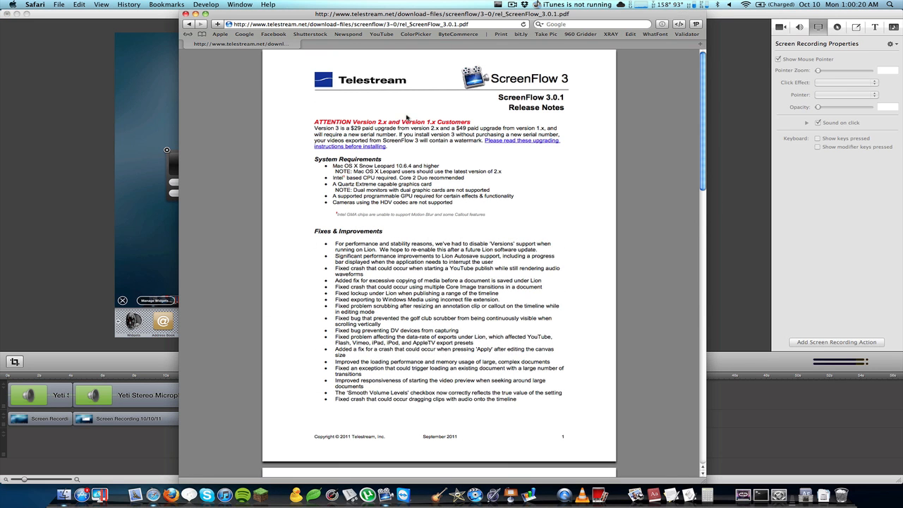
mouse_move(356, 132)
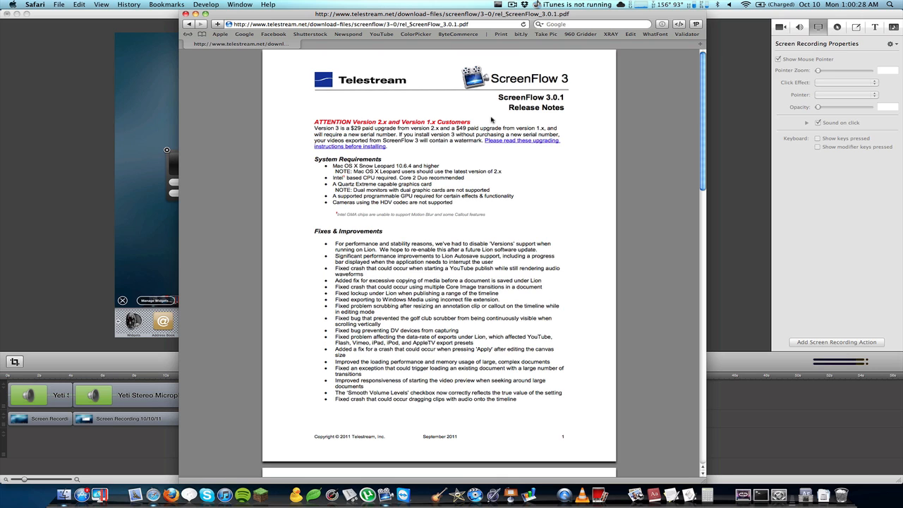
mouse_move(94, 276)
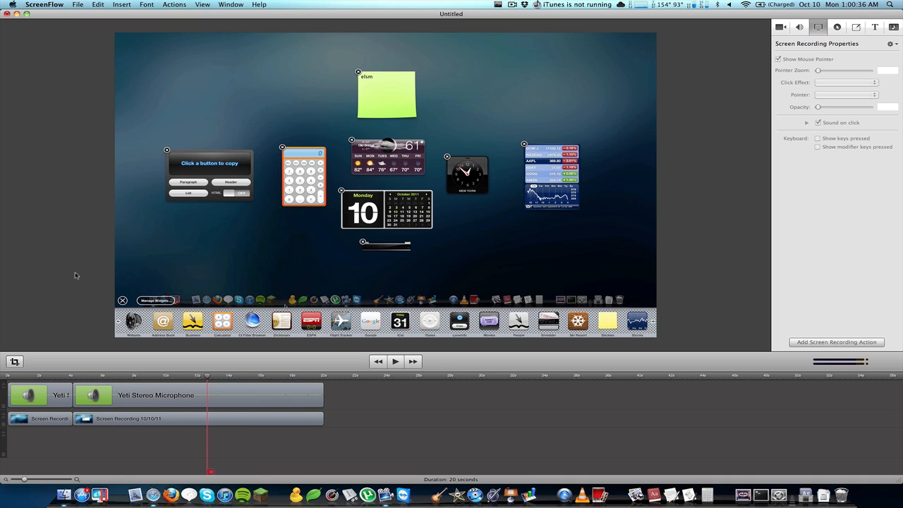
mouse_move(198, 380)
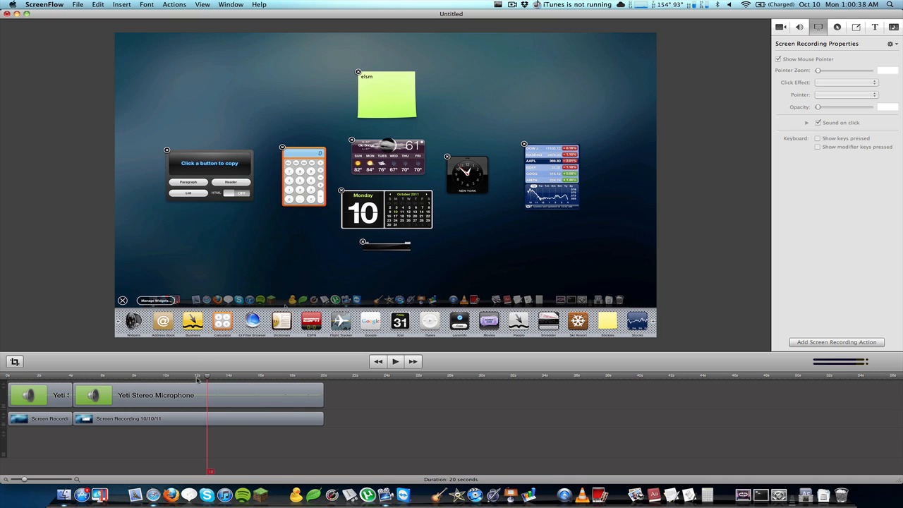